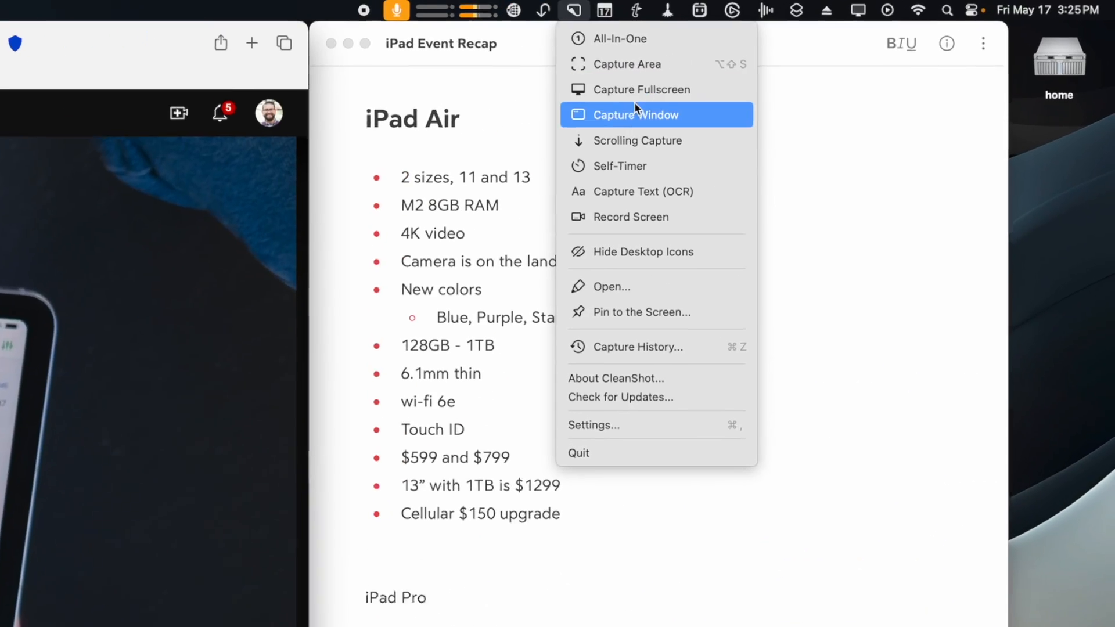
pyautogui.moveTo(650, 193)
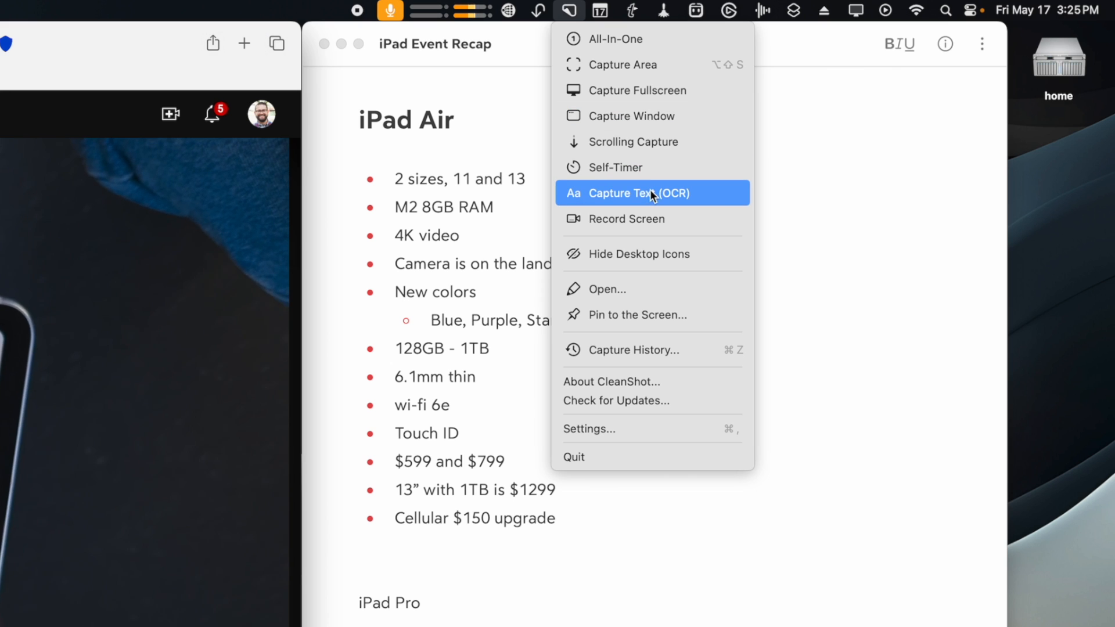
# Check CleanShot's keyboard shortcut and general capture settings, then close the settings window
pyautogui.click(588, 429)
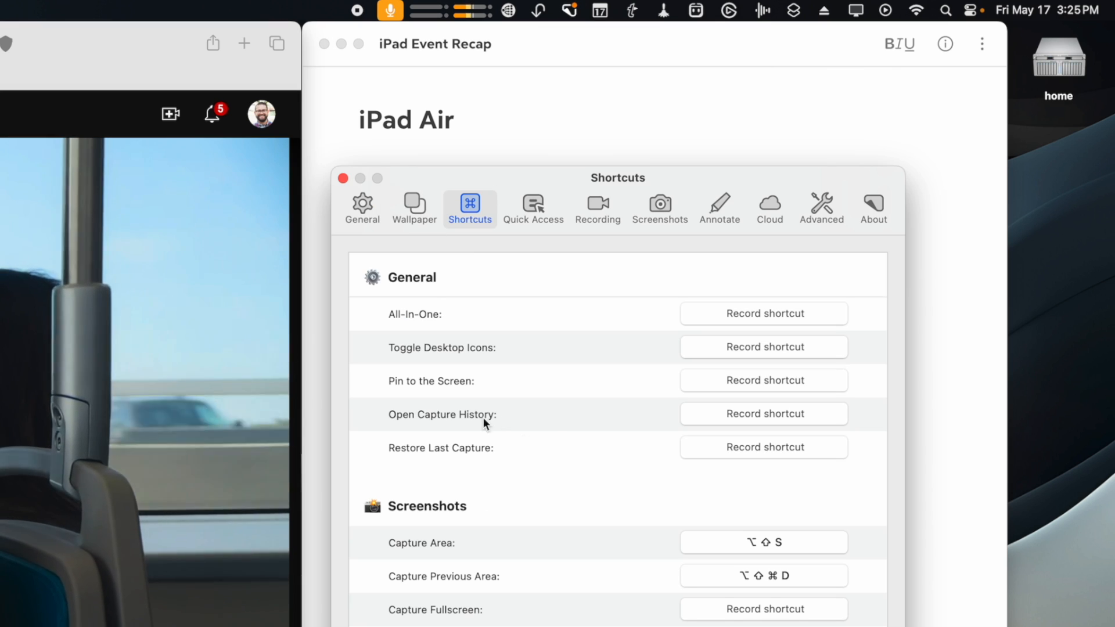
pyautogui.scroll(-3)
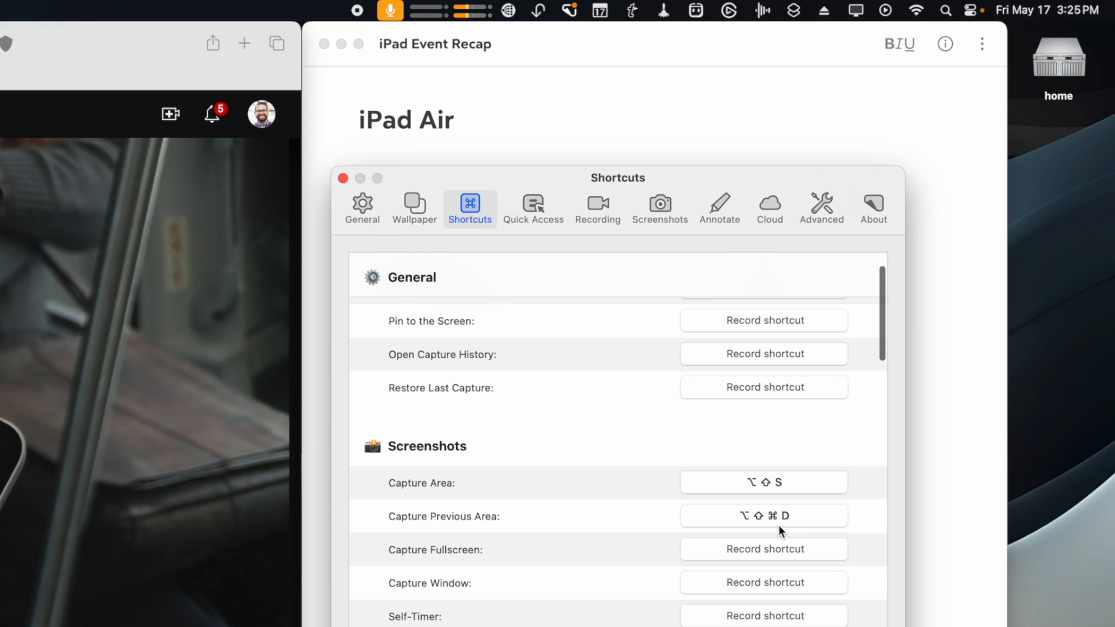
pyautogui.click(361, 209)
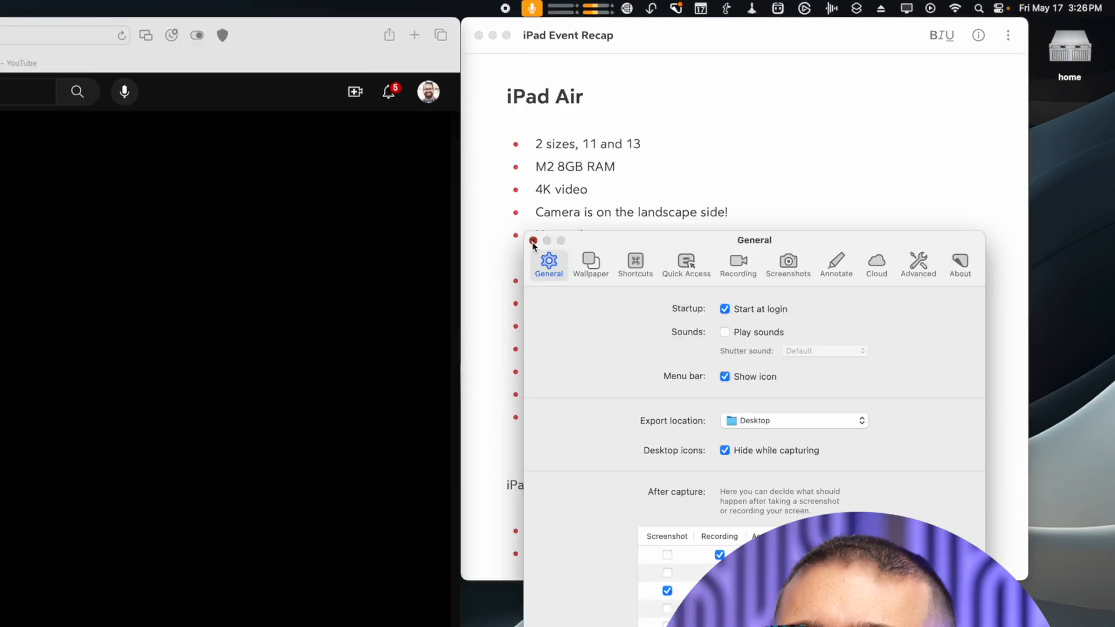
pyautogui.click(533, 241)
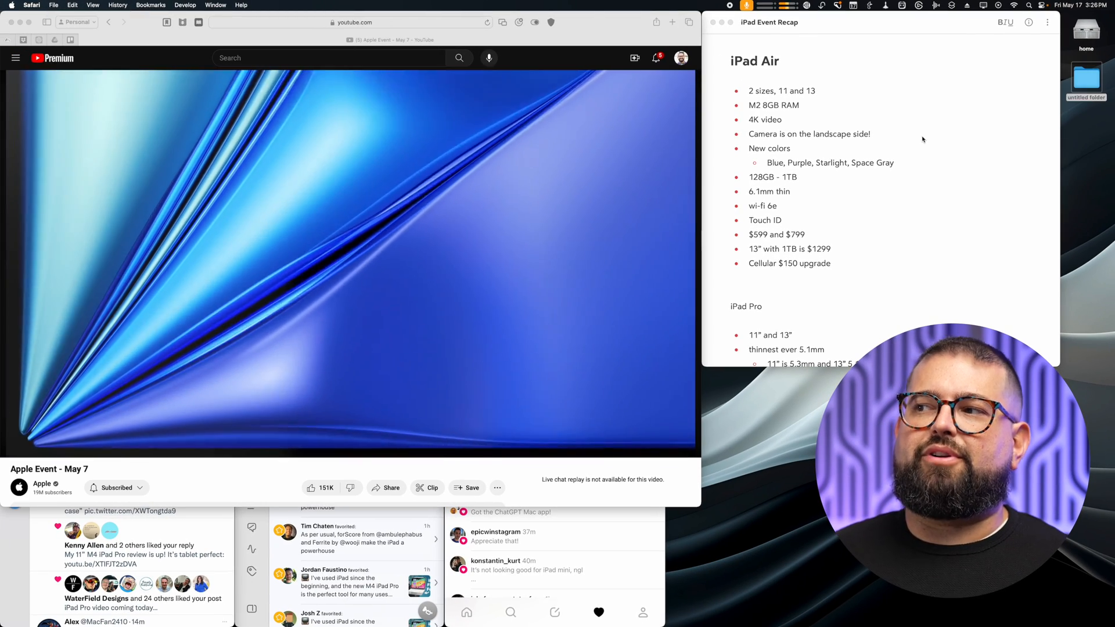
pyautogui.click(837, 5)
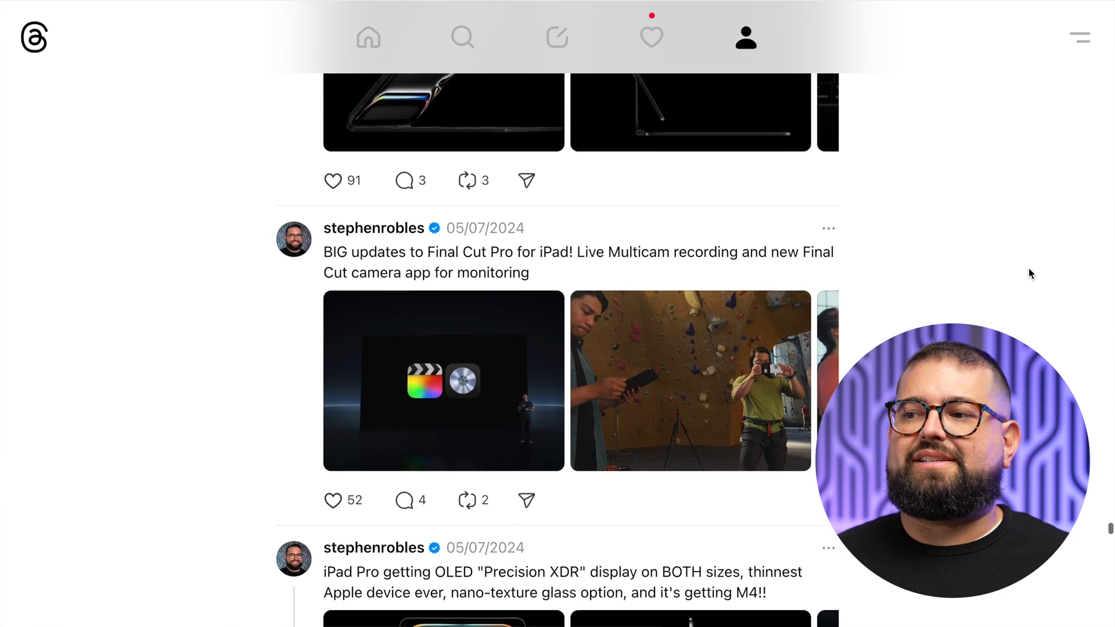
# Scroll through the Threads posts on iPad Pro, Apple Pencil Pro and Magic Keyboard
pyautogui.scroll(3)
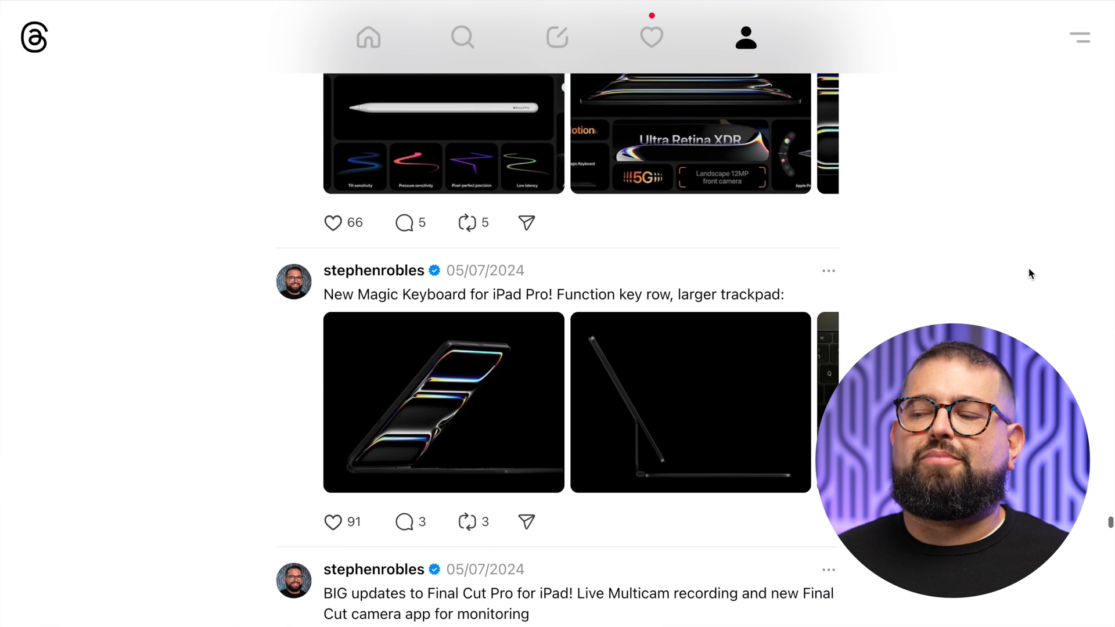
pyautogui.scroll(3)
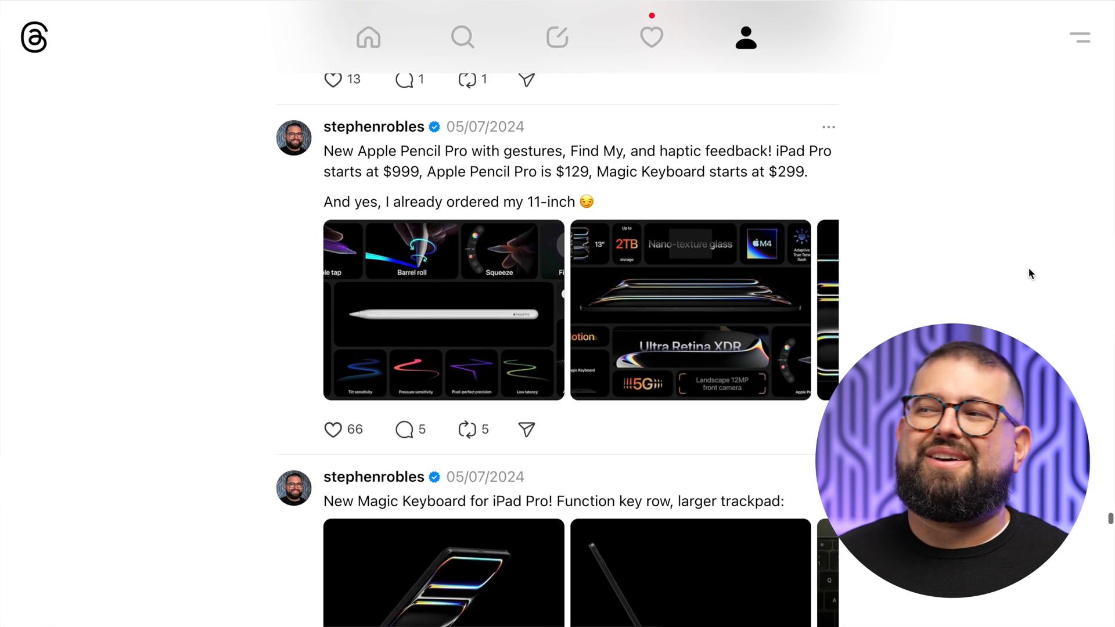
pyautogui.scroll(3)
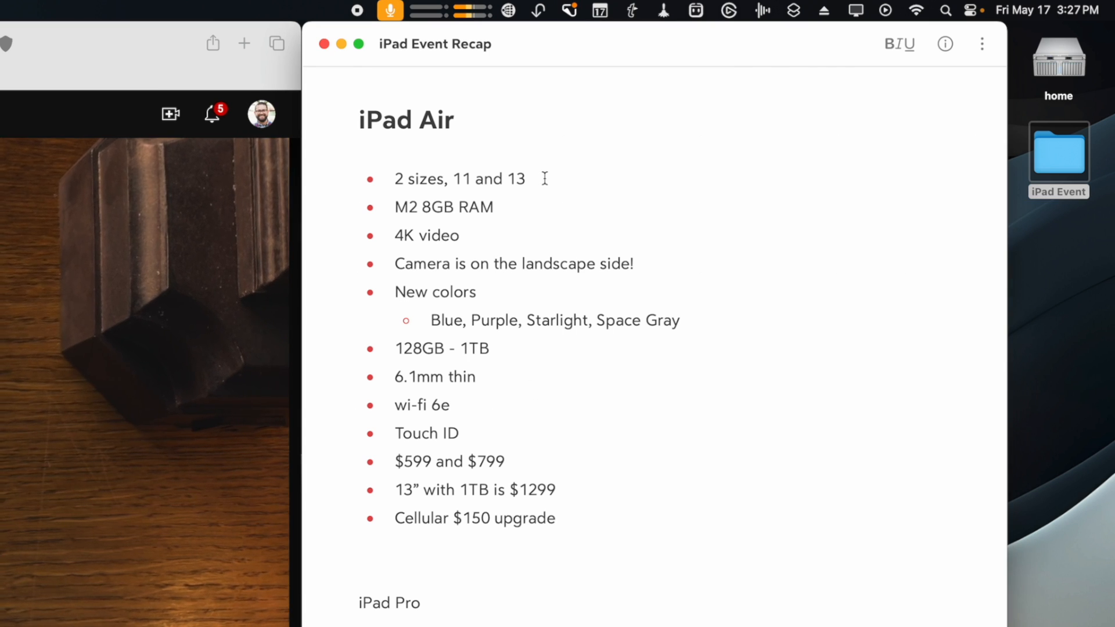
# Click into the iPad Air notes in Bear and scroll through toward iPad Pro
pyautogui.click(525, 178)
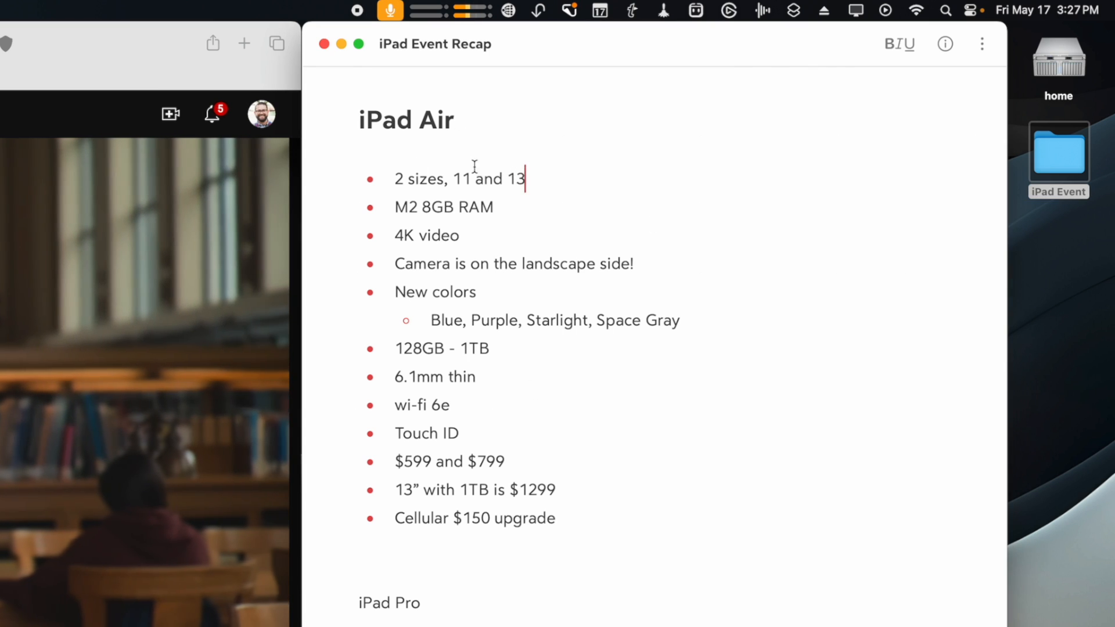
pyautogui.scroll(-3)
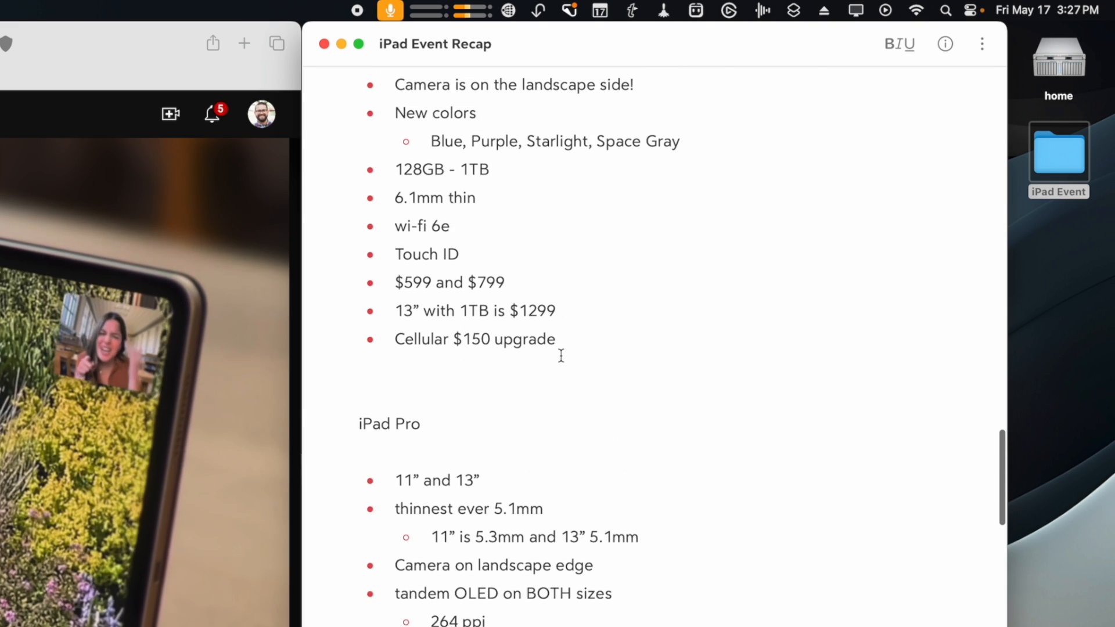
pyautogui.scroll(3)
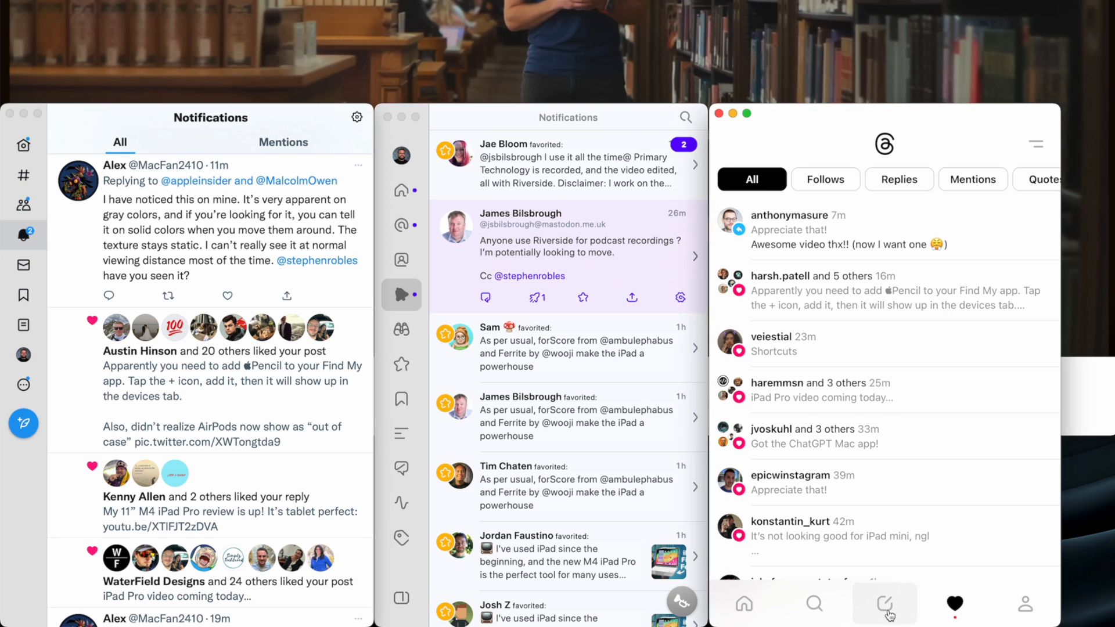
pyautogui.click(884, 604)
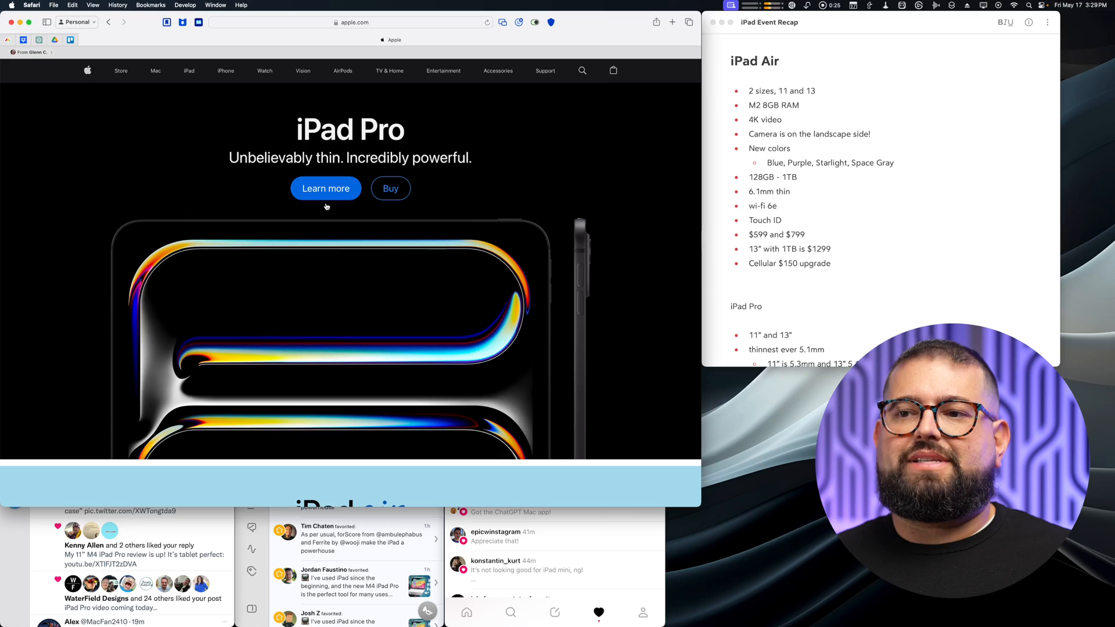
# Open the iPad Pro overview page and scroll through it
pyautogui.click(326, 188)
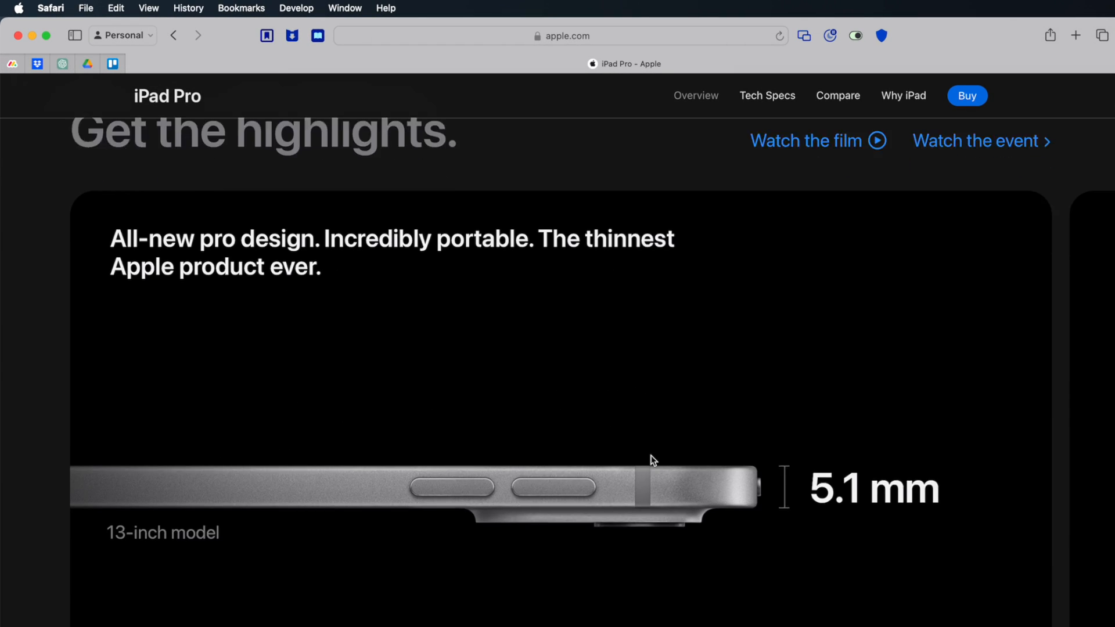
pyautogui.scroll(-3)
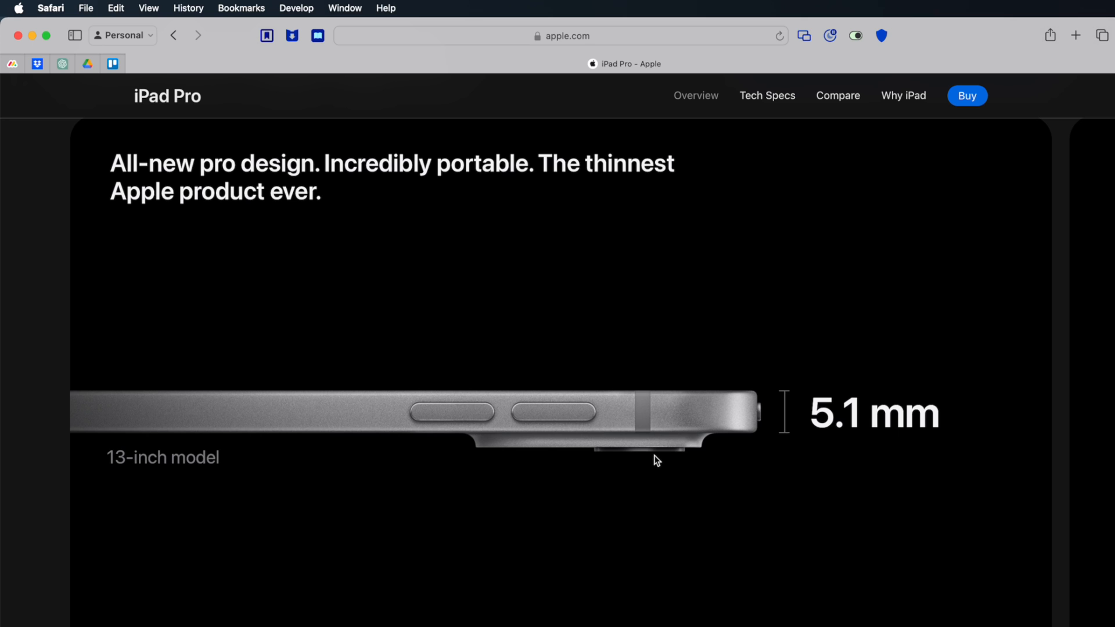
pyautogui.scroll(-3)
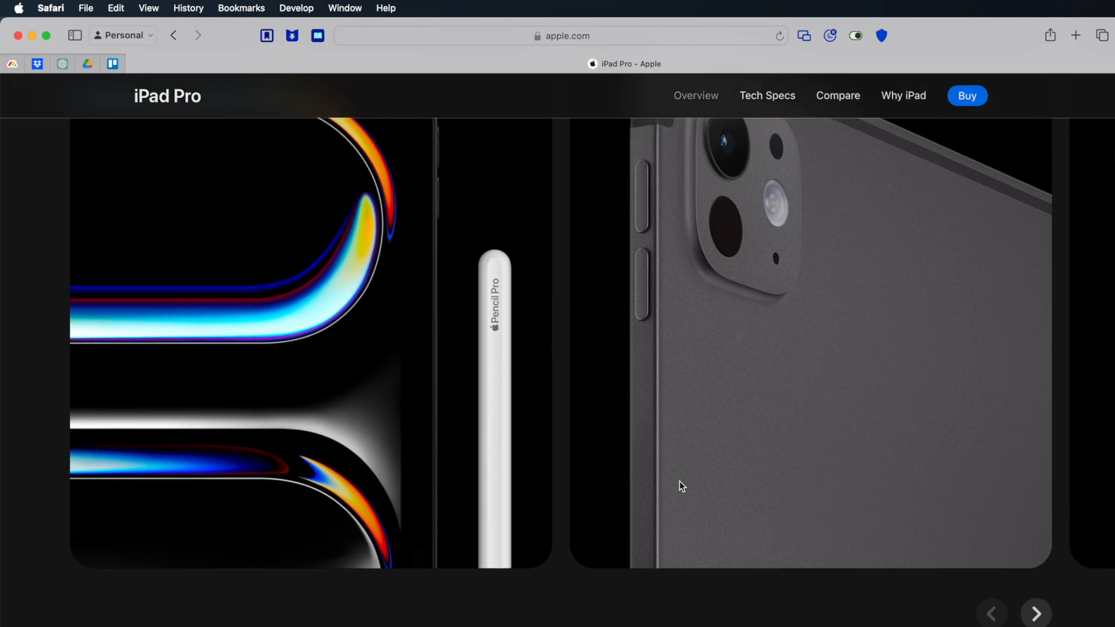
pyautogui.scroll(-3)
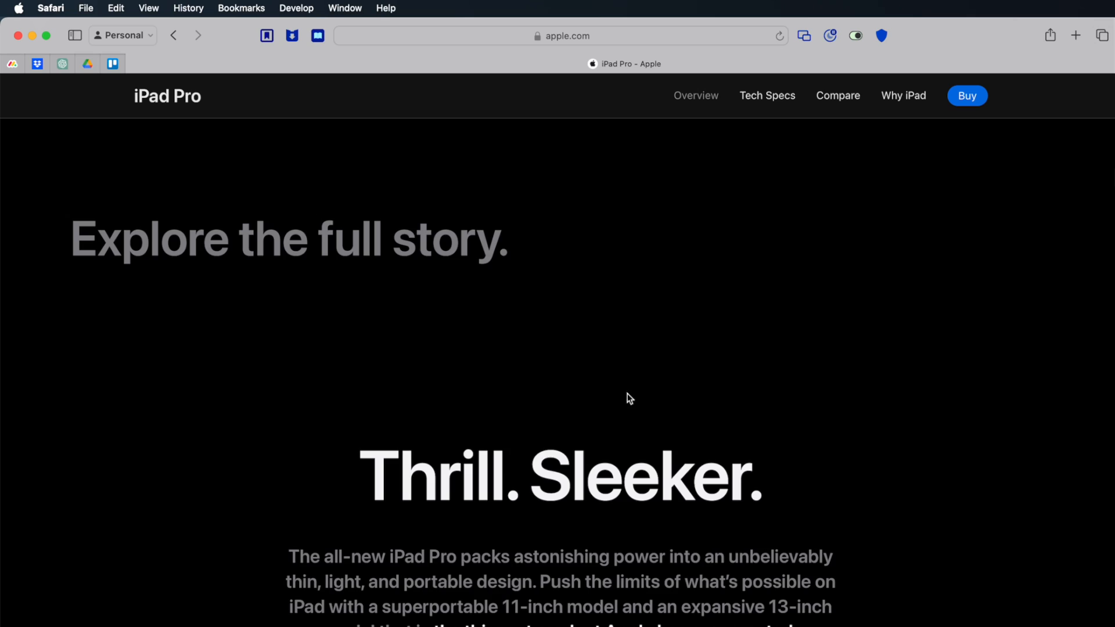
pyautogui.scroll(-3)
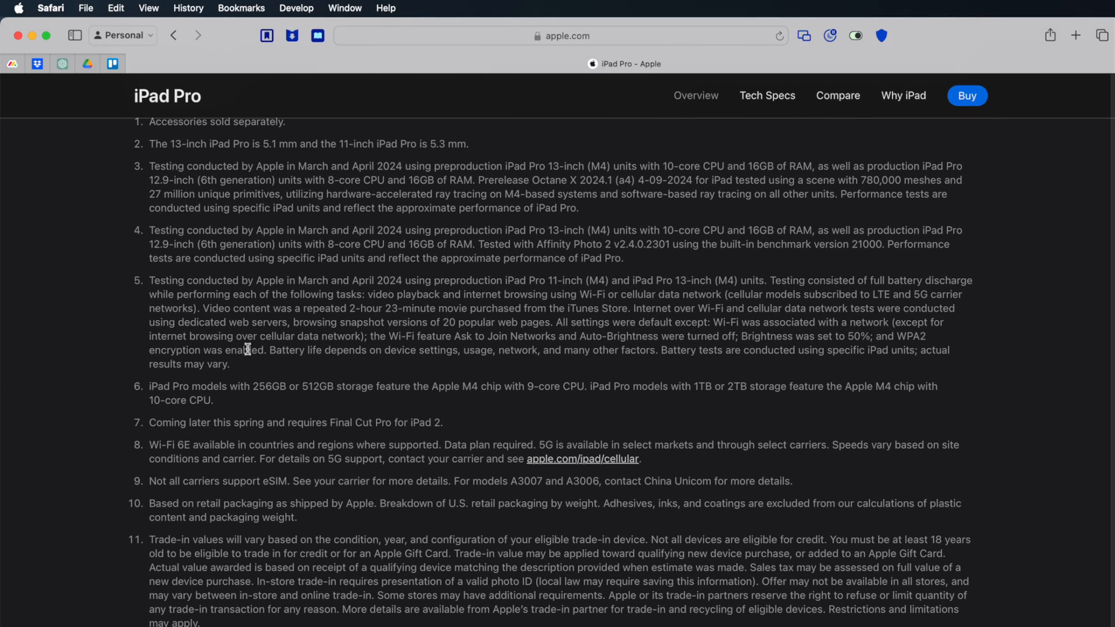
pyautogui.moveTo(620, 257)
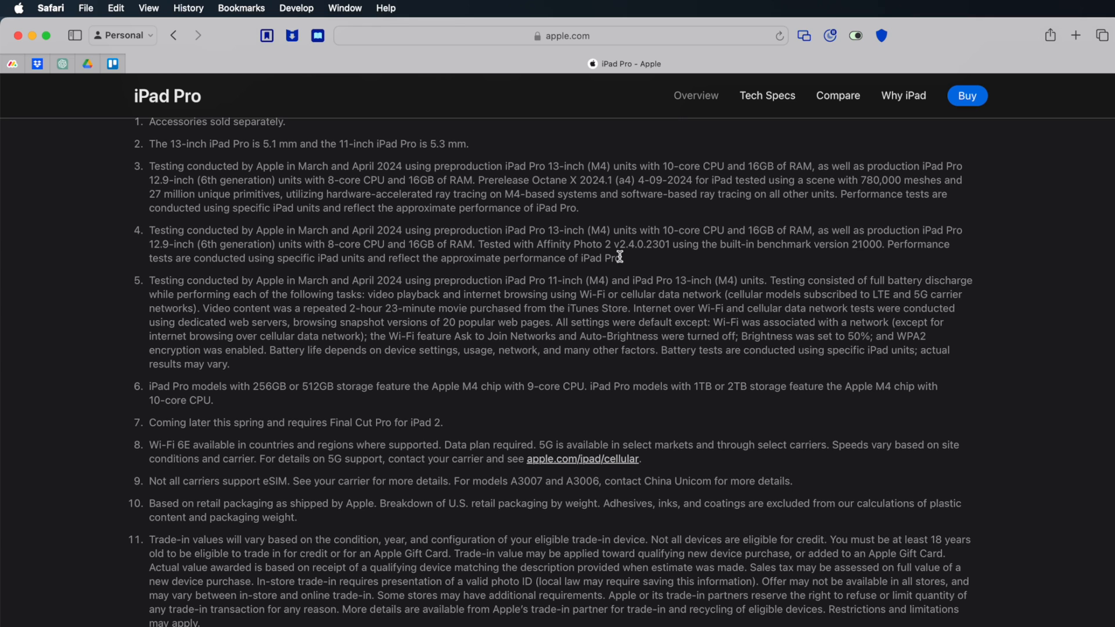
# Read the iPad Pro tech specs, then view the Compare iPad models page
pyautogui.click(766, 96)
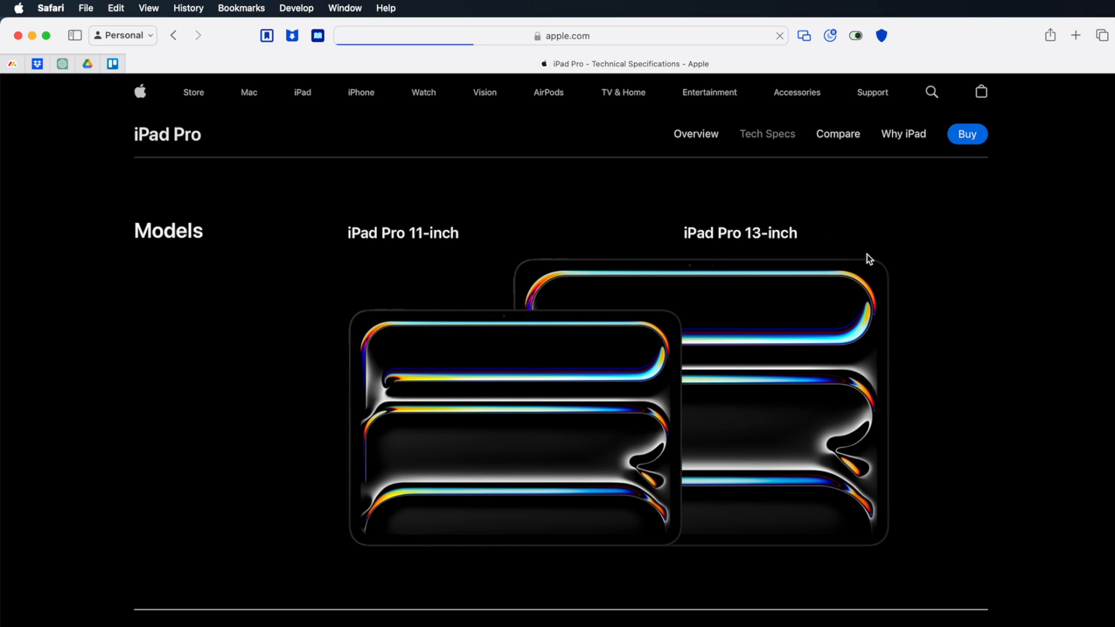
pyautogui.scroll(-3)
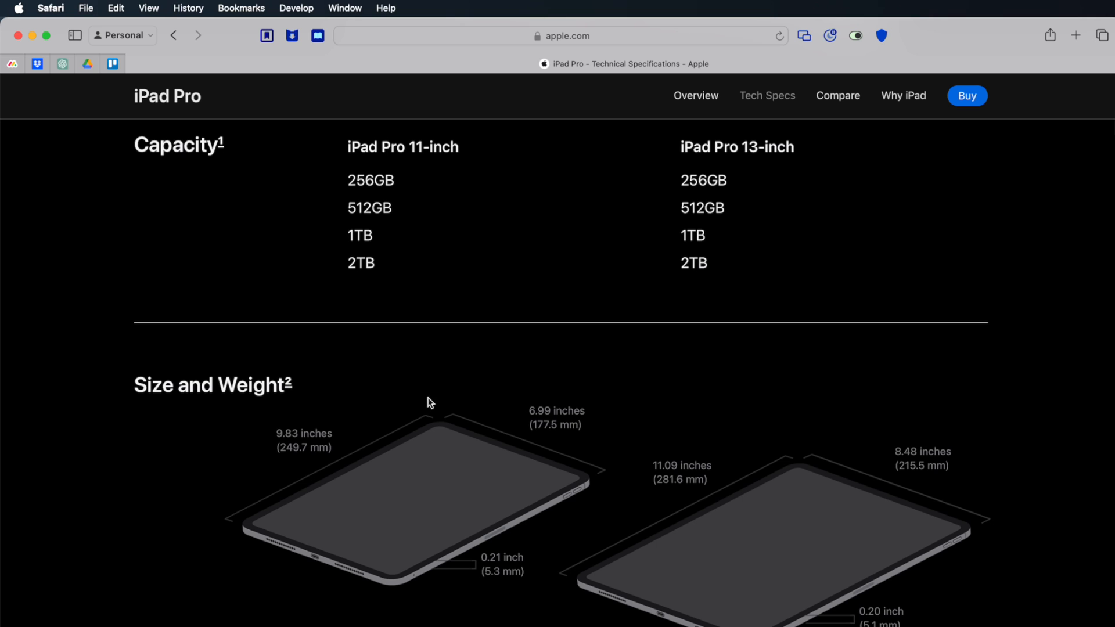
pyautogui.scroll(-3)
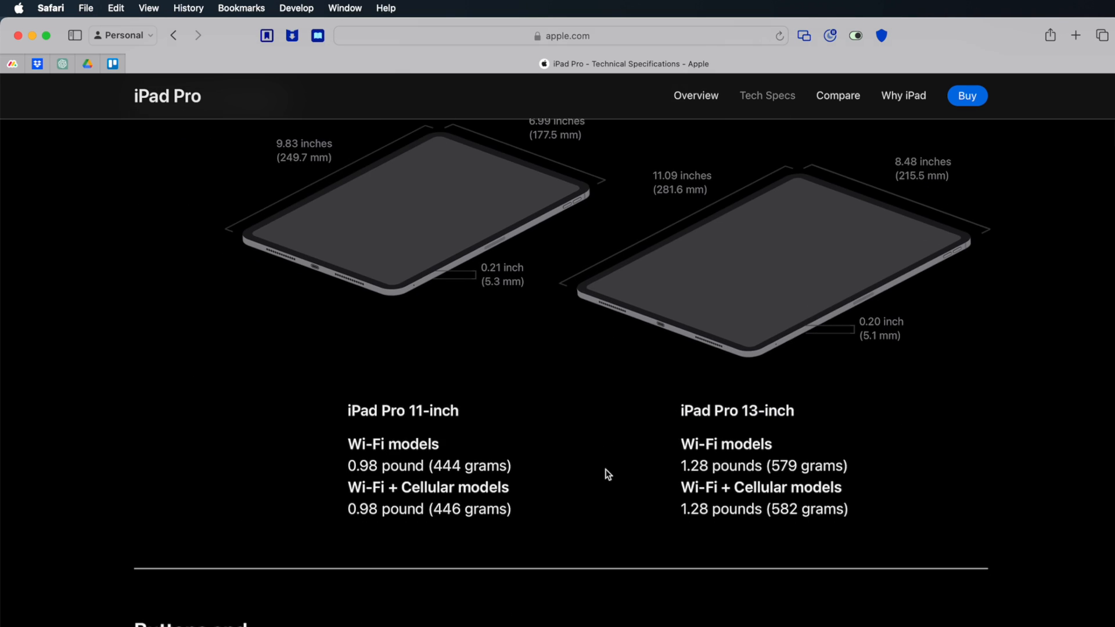
pyautogui.click(837, 96)
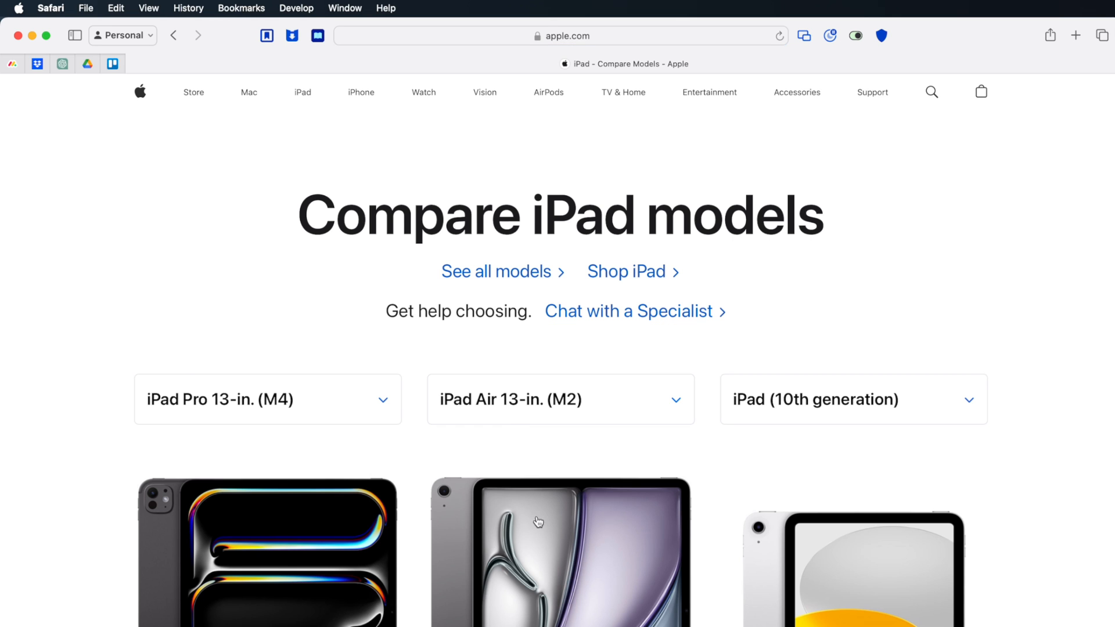
pyautogui.scroll(-3)
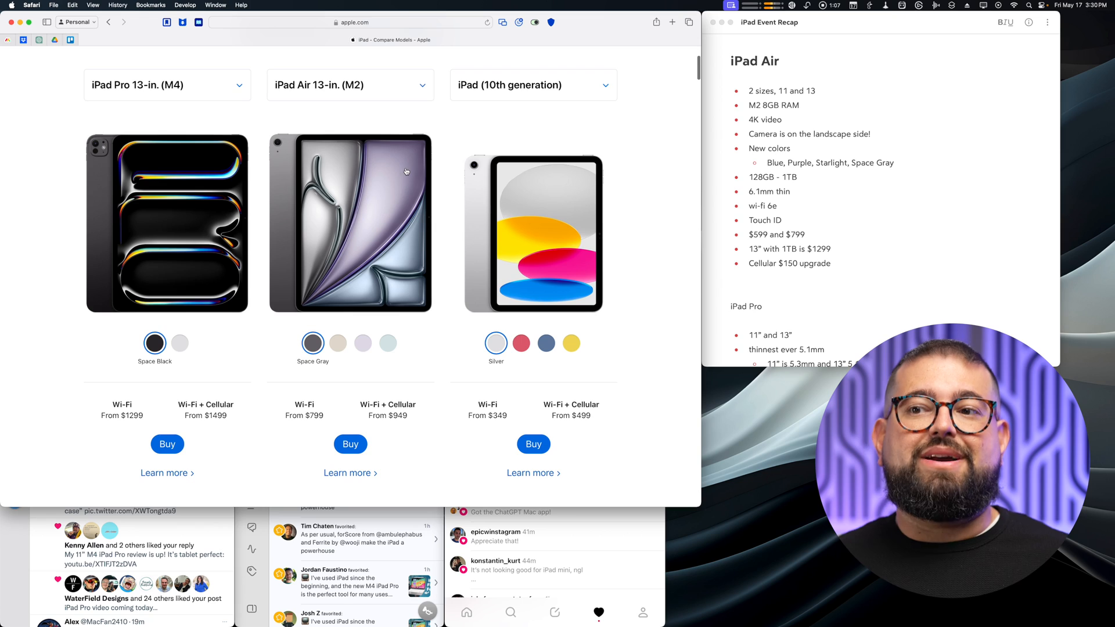
pyautogui.moveTo(578, 201)
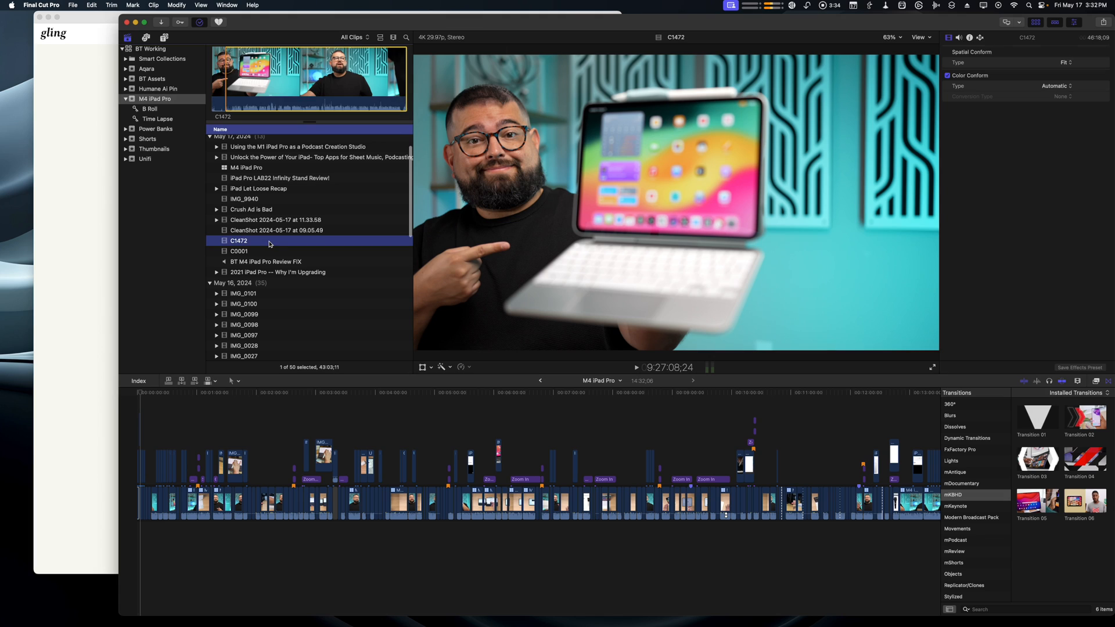
# Right-click clip C1472 in Final Cut Pro to show its options
pyautogui.rightClick(239, 241)
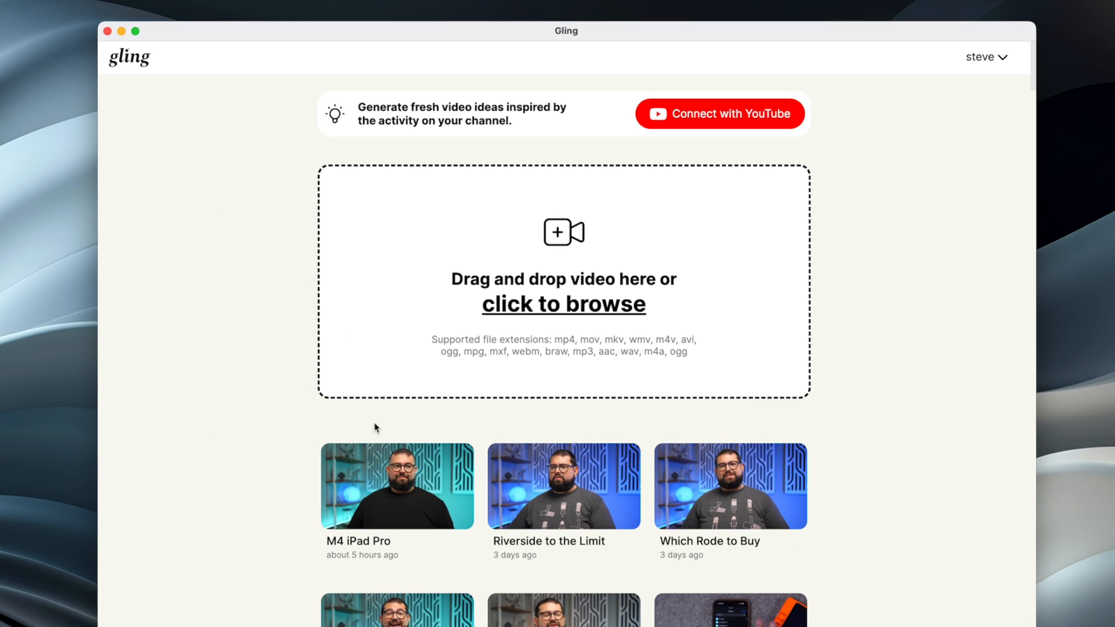
pyautogui.moveTo(169, 420)
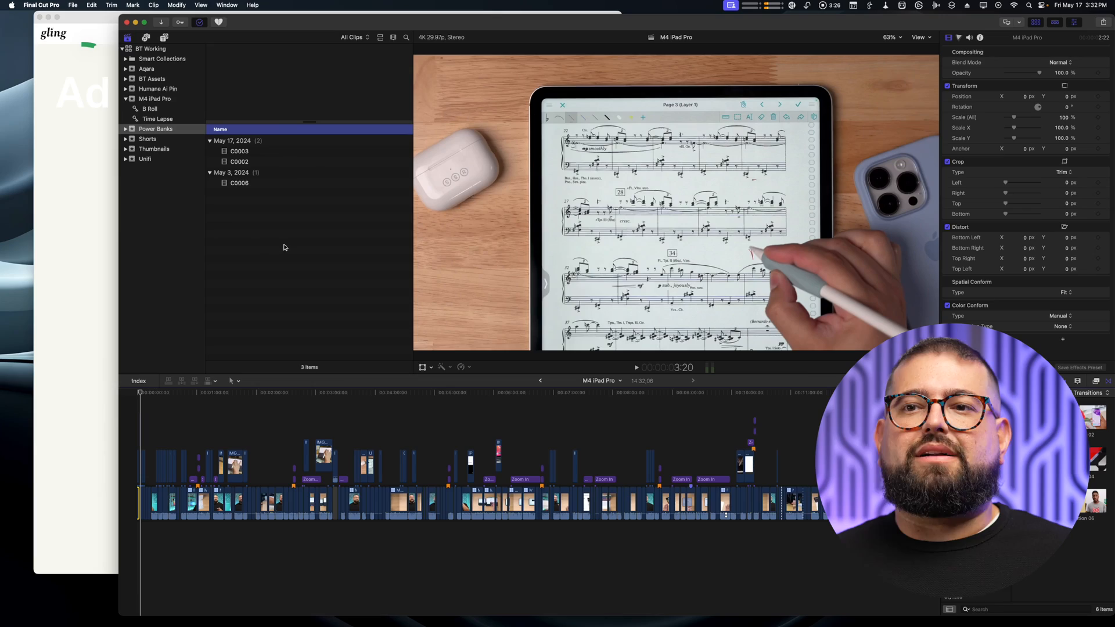
# Select the M4 iPad Pro event, pick clip C1472 and reveal it in Finder
pyautogui.click(154, 98)
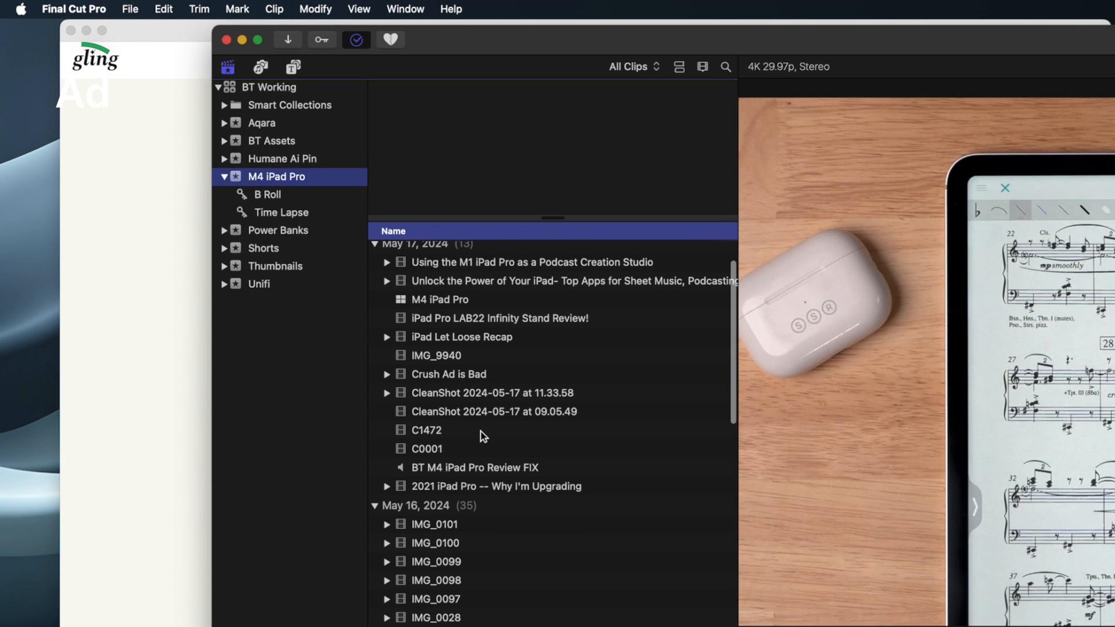
pyautogui.click(427, 429)
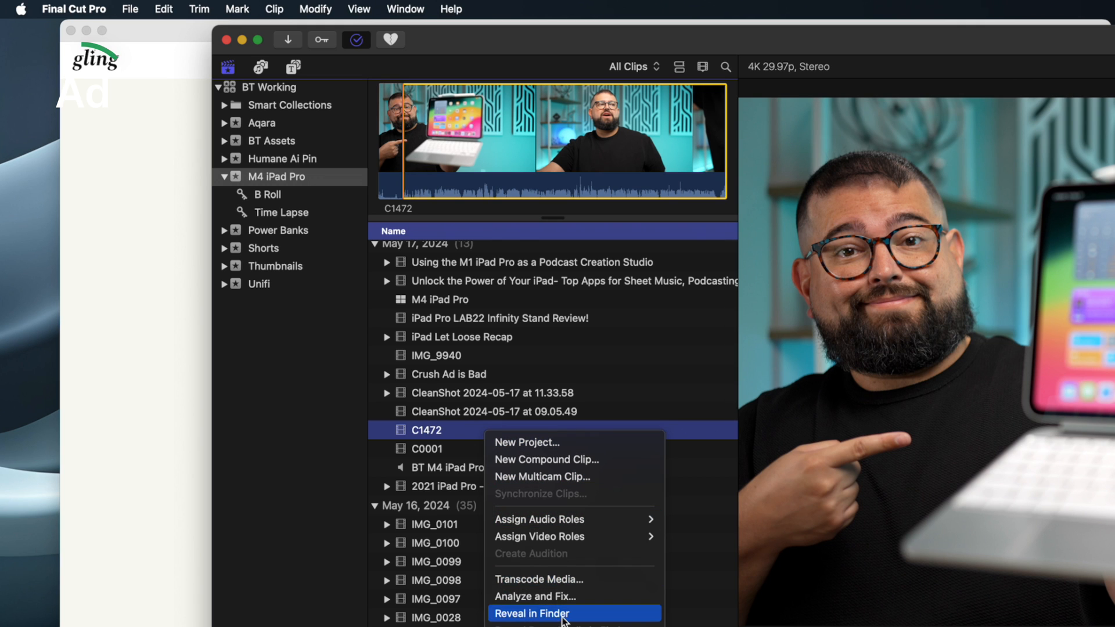
pyautogui.click(531, 614)
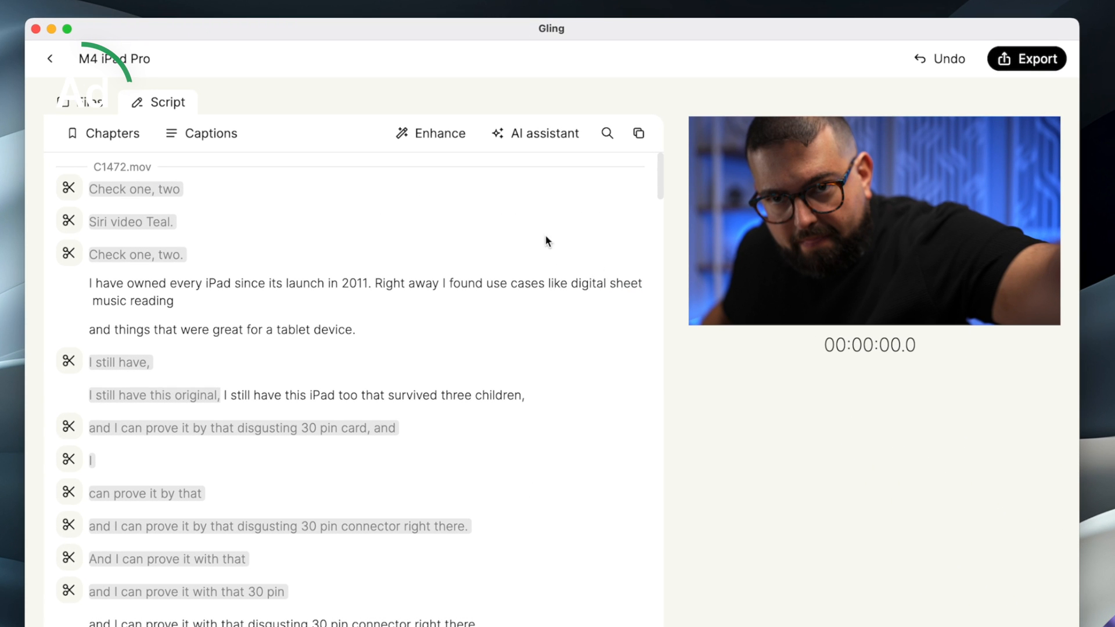
pyautogui.moveTo(101, 459)
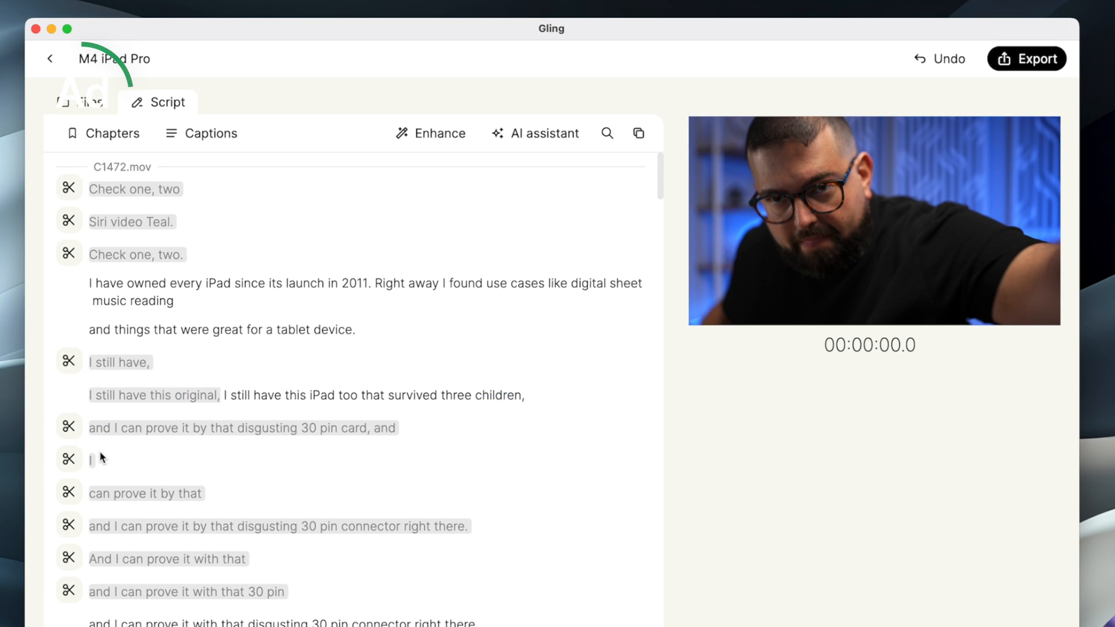
pyautogui.moveTo(142, 401)
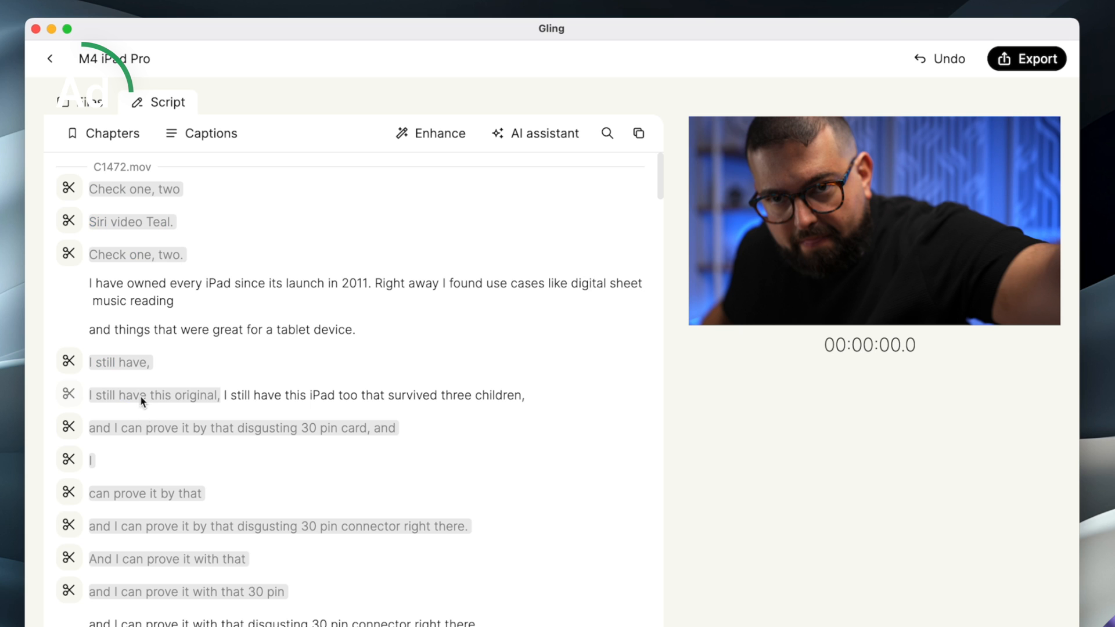
# Scroll through the C1472 transcript, reviewing the marked repeated takes
pyautogui.scroll(-3)
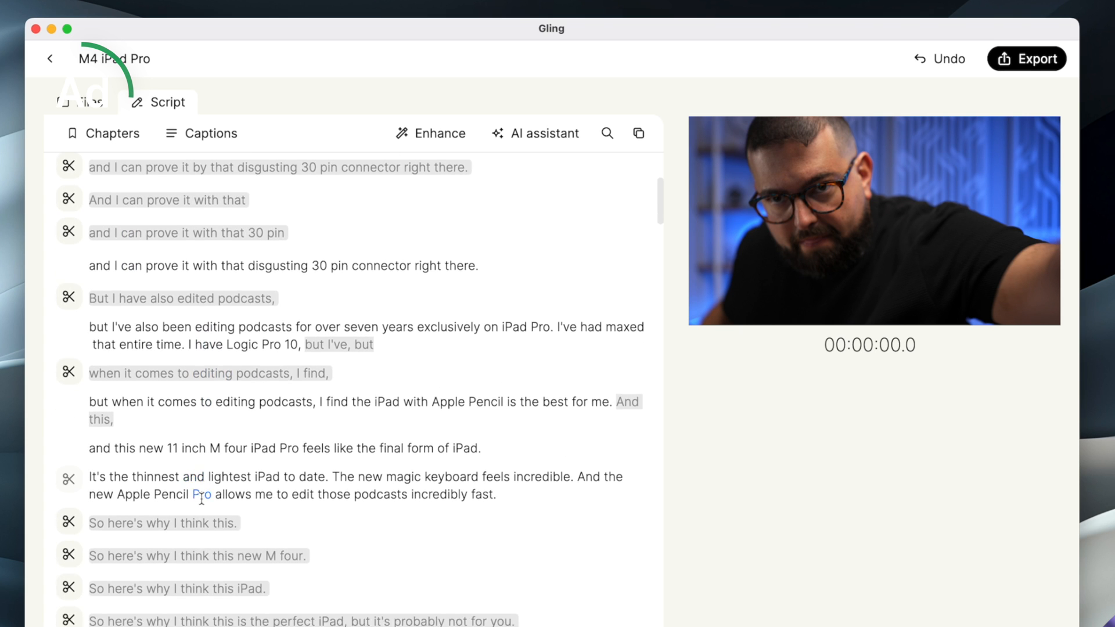
pyautogui.scroll(-3)
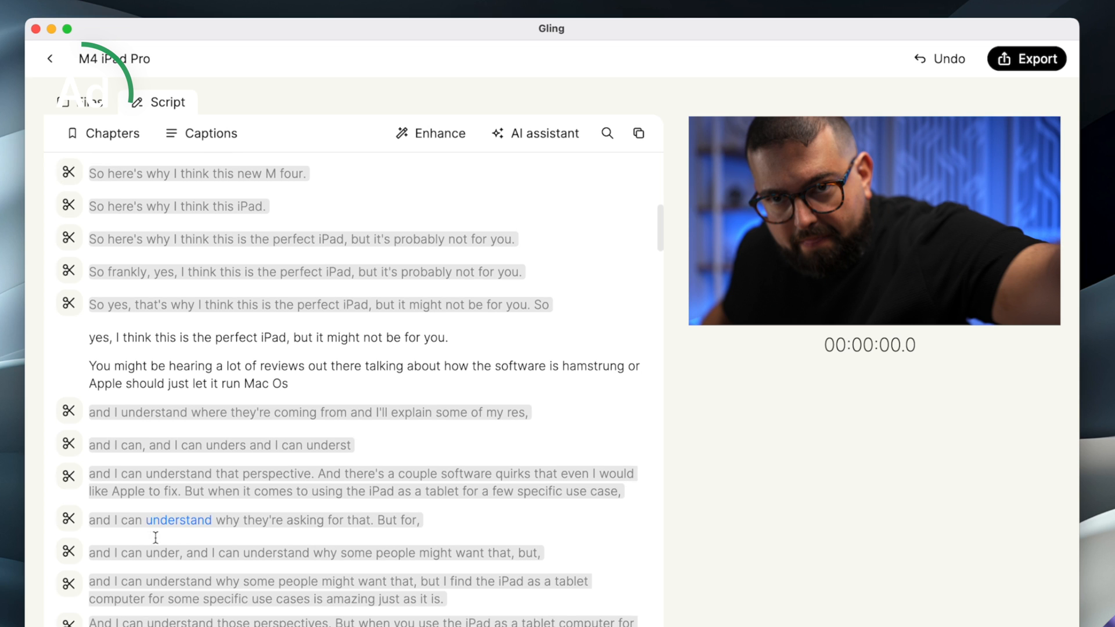
pyautogui.scroll(-3)
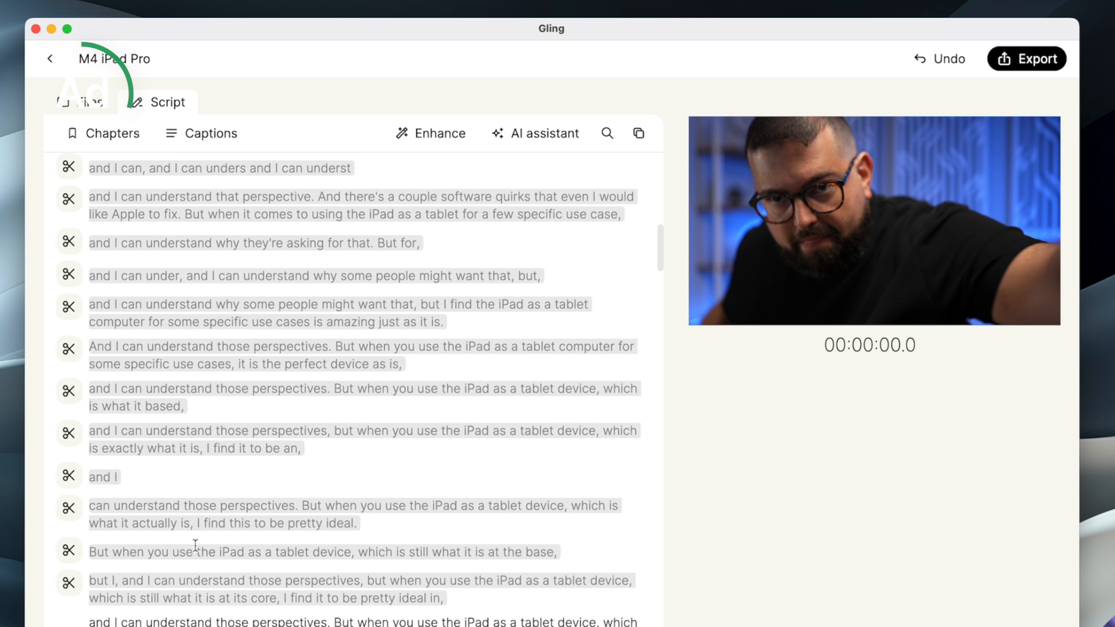
pyautogui.scroll(-3)
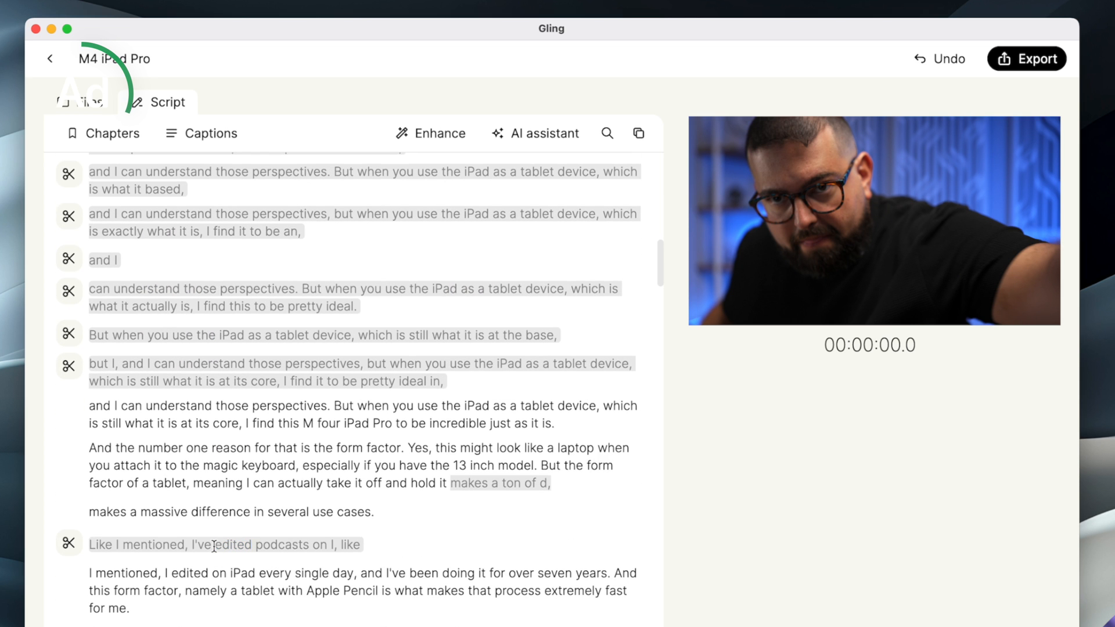
pyautogui.scroll(3)
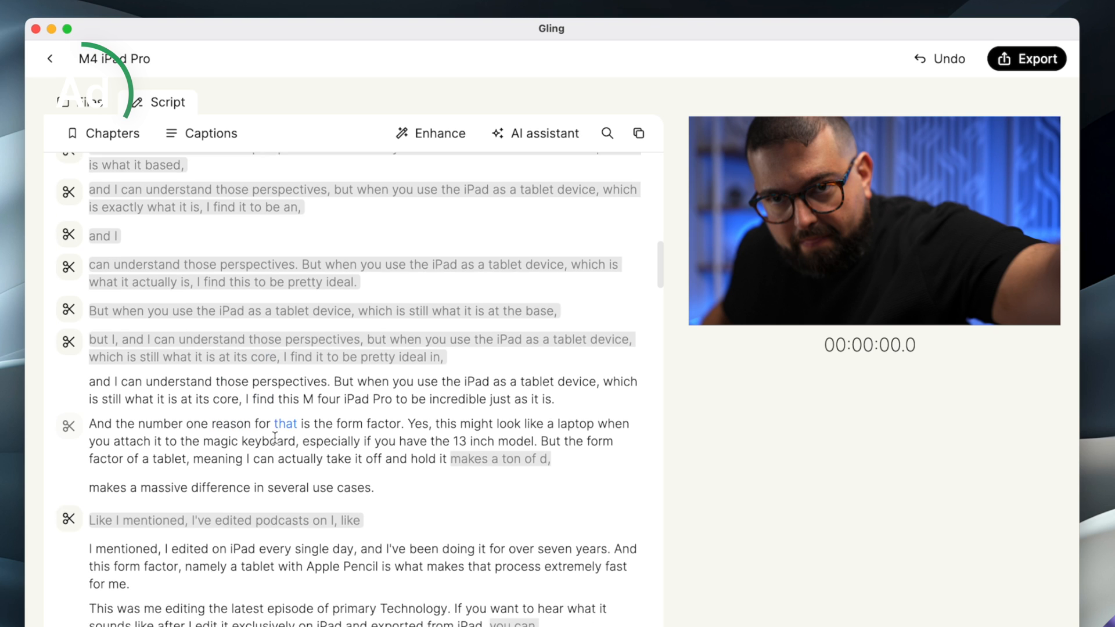
pyautogui.scroll(3)
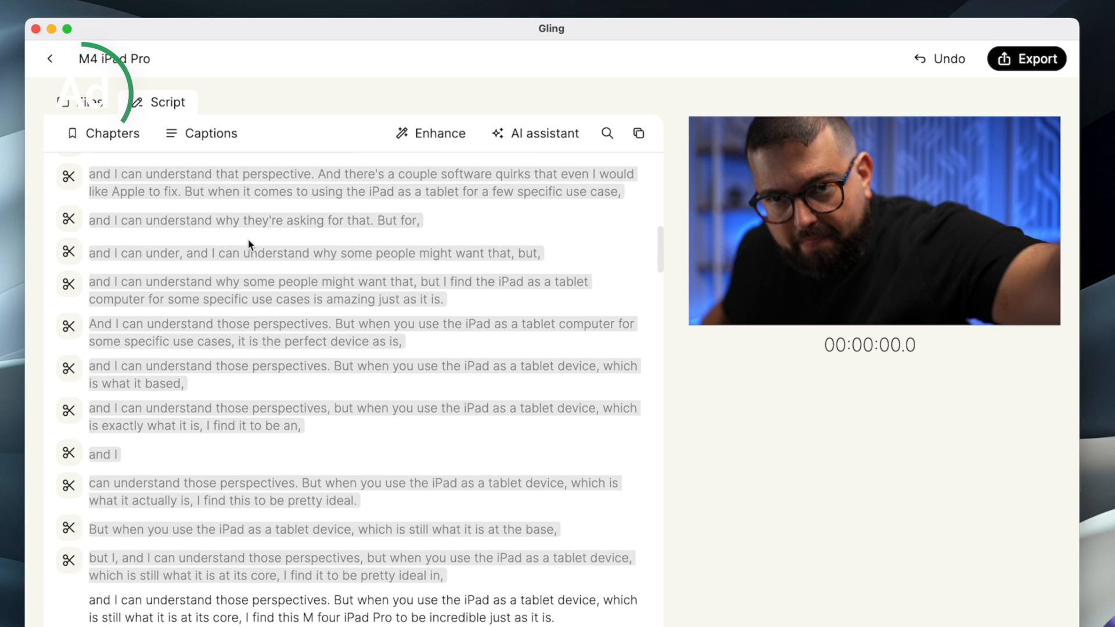
pyautogui.moveTo(117, 257)
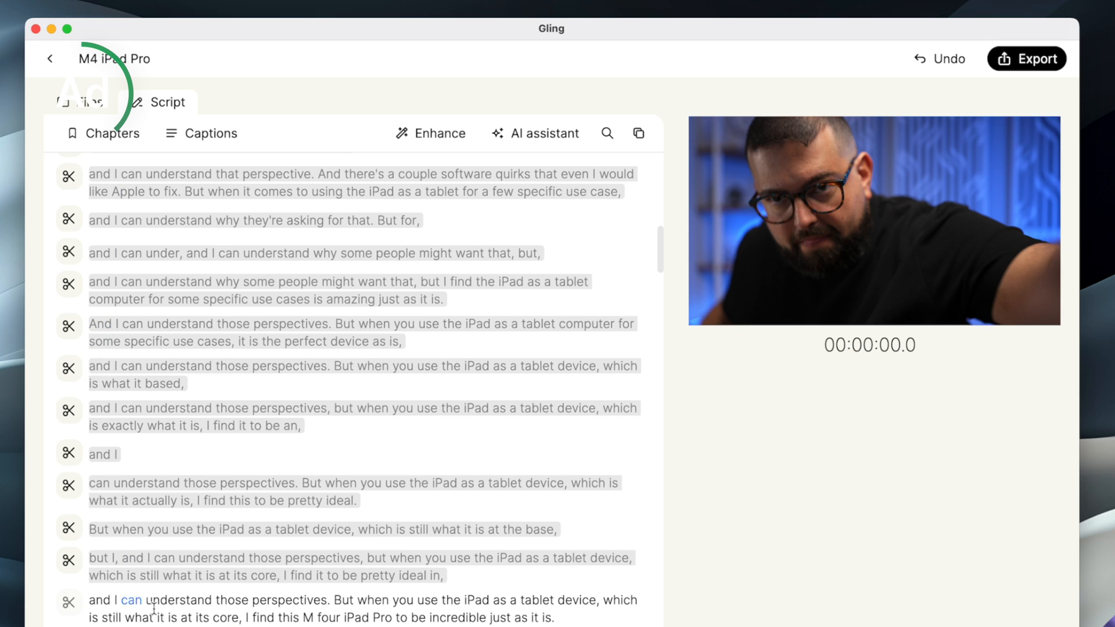
pyautogui.scroll(-3)
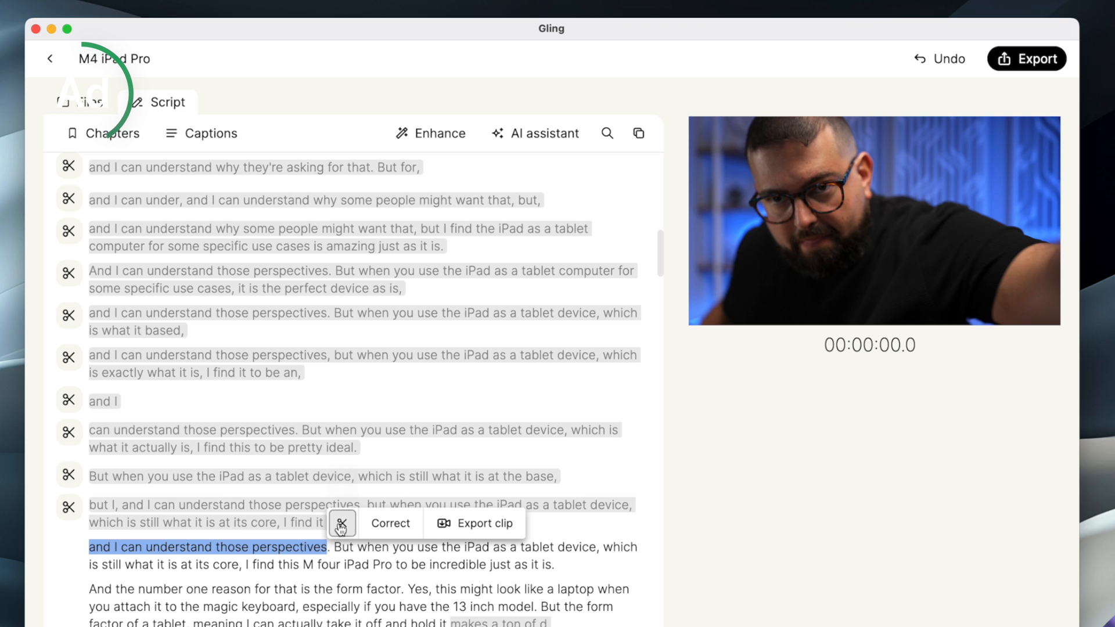
# Cut the repeated phrase about understanding perspectives and continue down the script
pyautogui.click(342, 522)
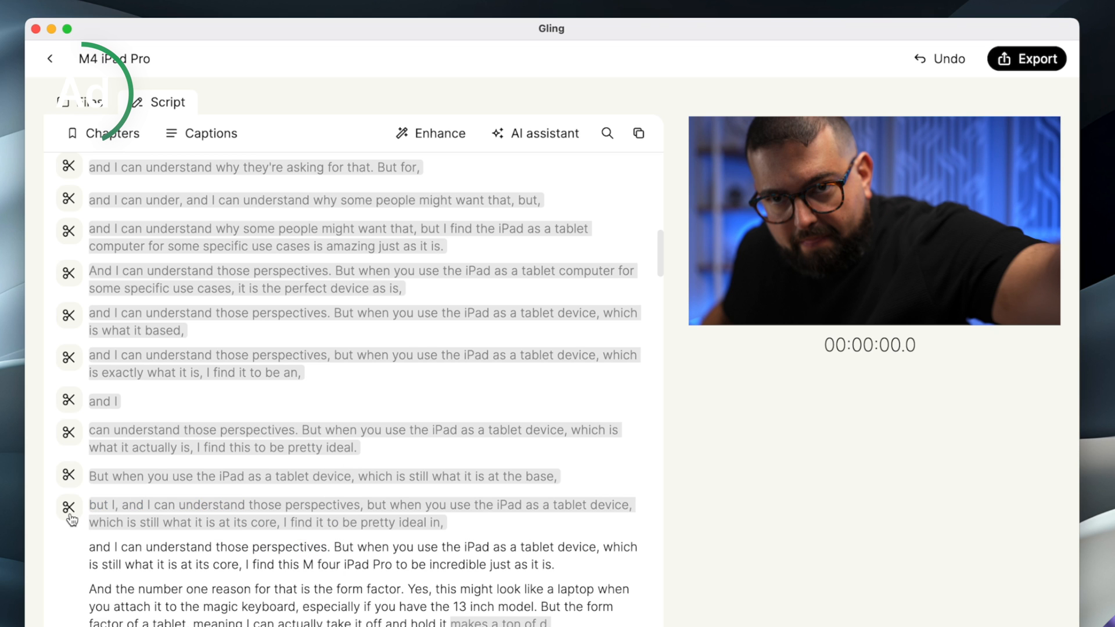
pyautogui.scroll(-3)
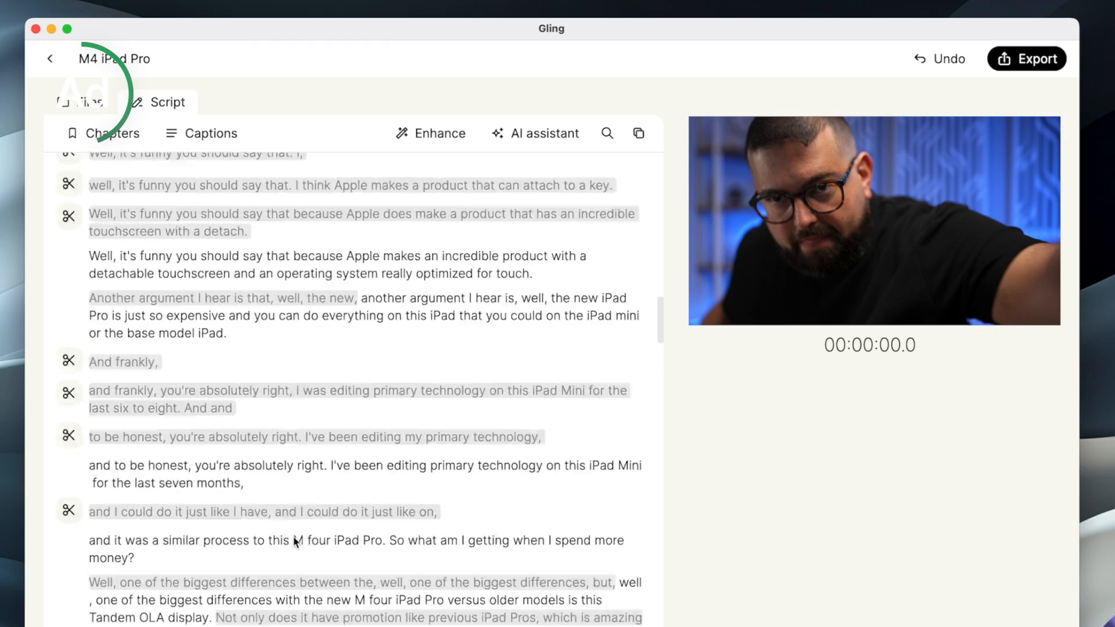
pyautogui.scroll(-3)
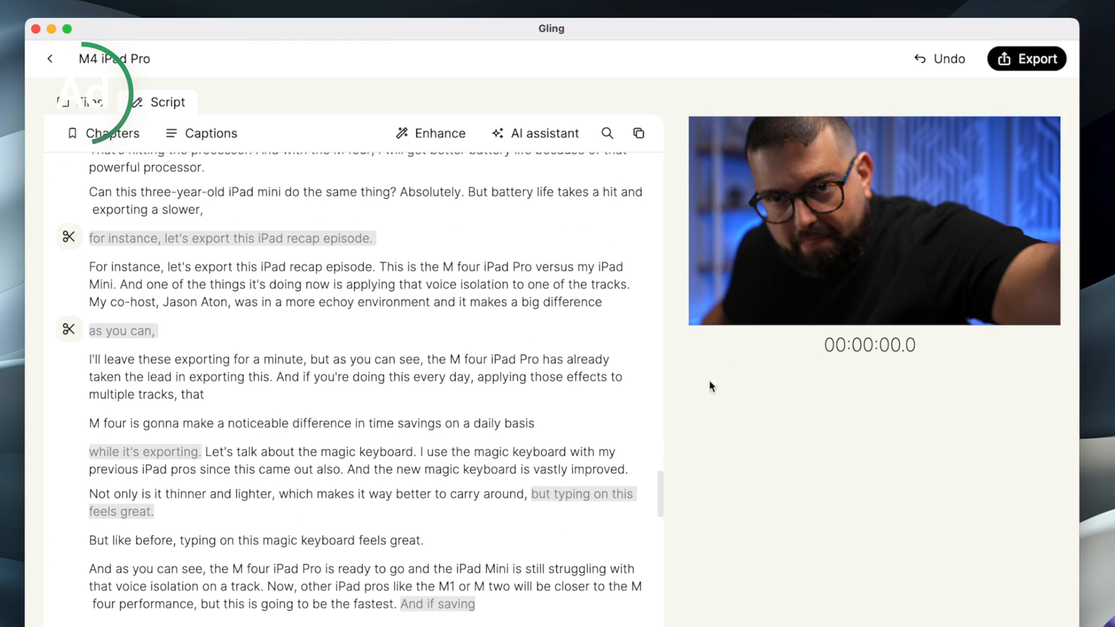
pyautogui.scroll(-3)
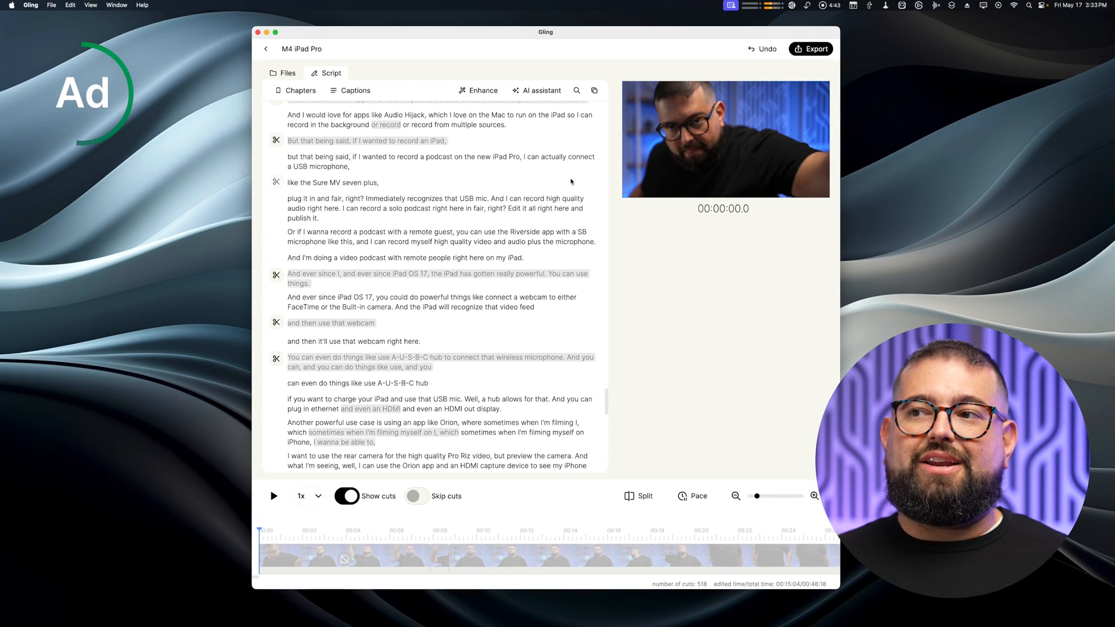
# Show Gling's export formats: MP4, MP3, SRT and Premiere, FCP, Resolve XML
pyautogui.click(810, 49)
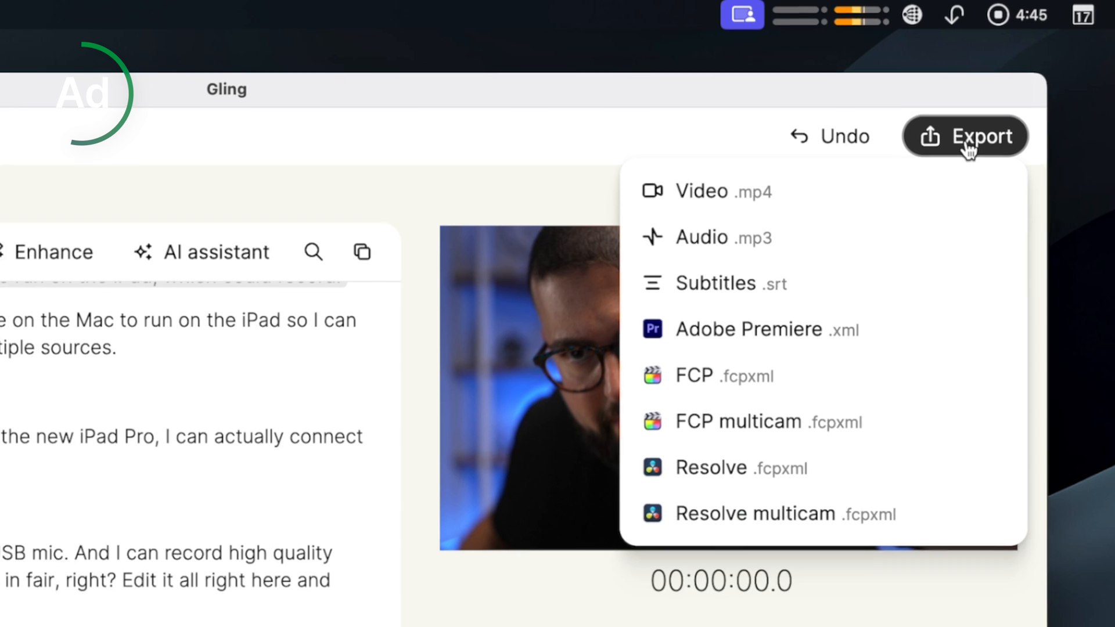
pyautogui.moveTo(817, 427)
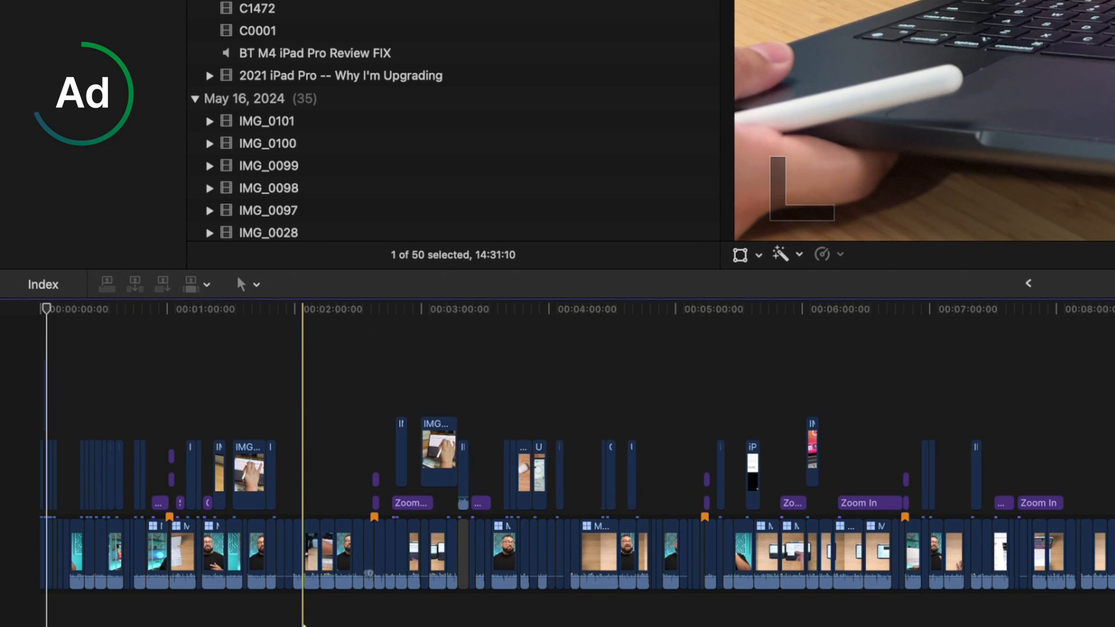
# Right-click in the M4 iPad Pro timeline, then select an item in the left panel
pyautogui.rightClick(350, 554)
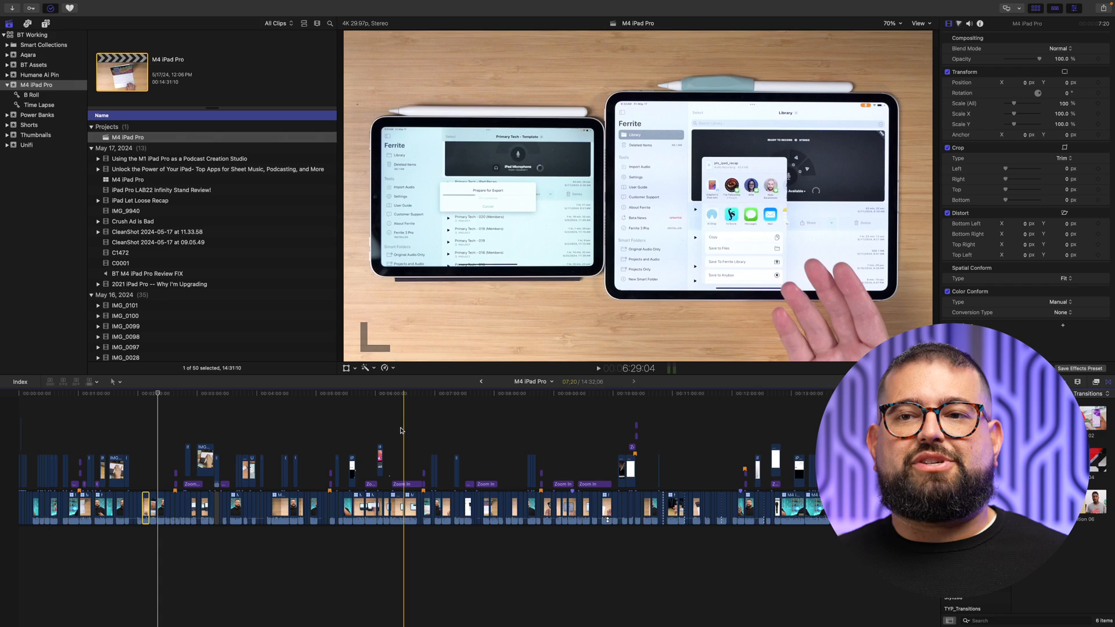
pyautogui.click(120, 252)
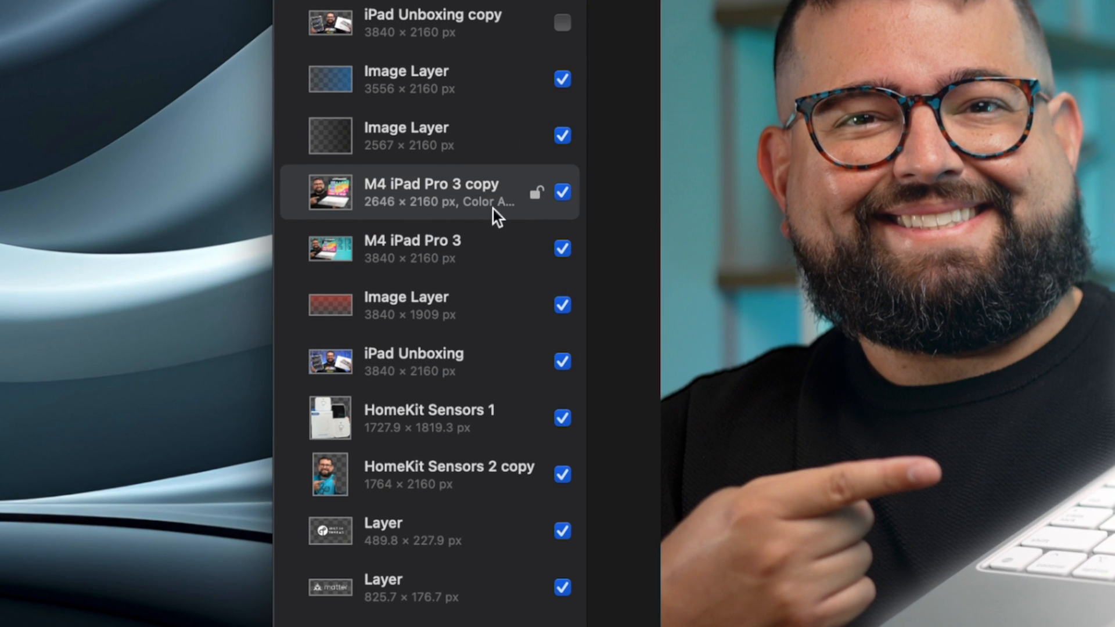
# Remove the background from the M4 iPad Pro 3 copy person layer and hide the M4 iPad Pro 2 layer
pyautogui.rightClick(429, 192)
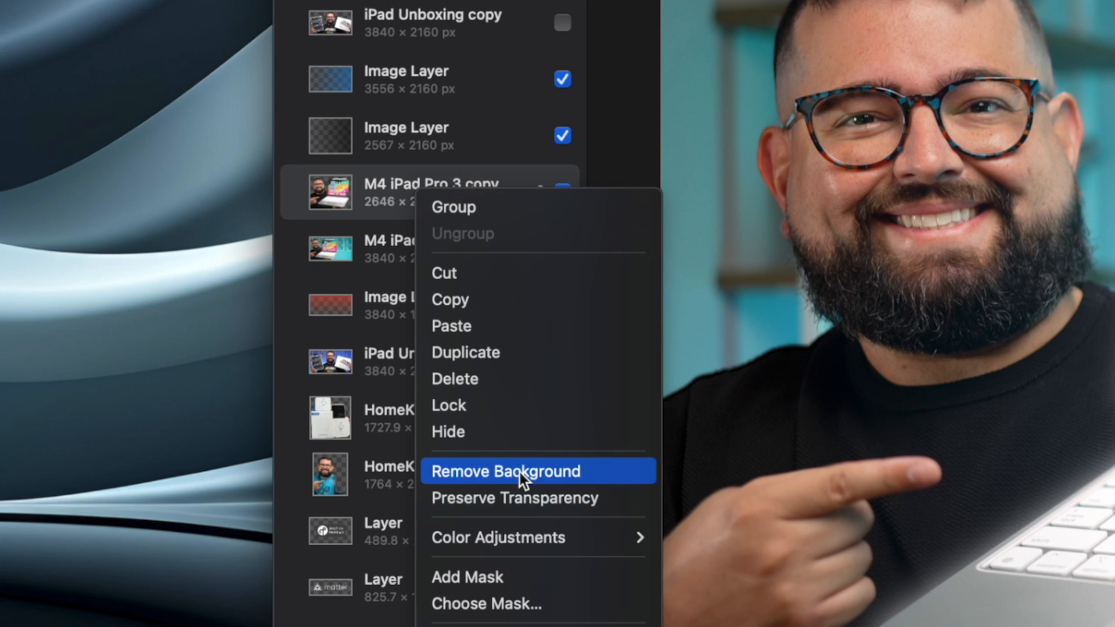
pyautogui.click(504, 471)
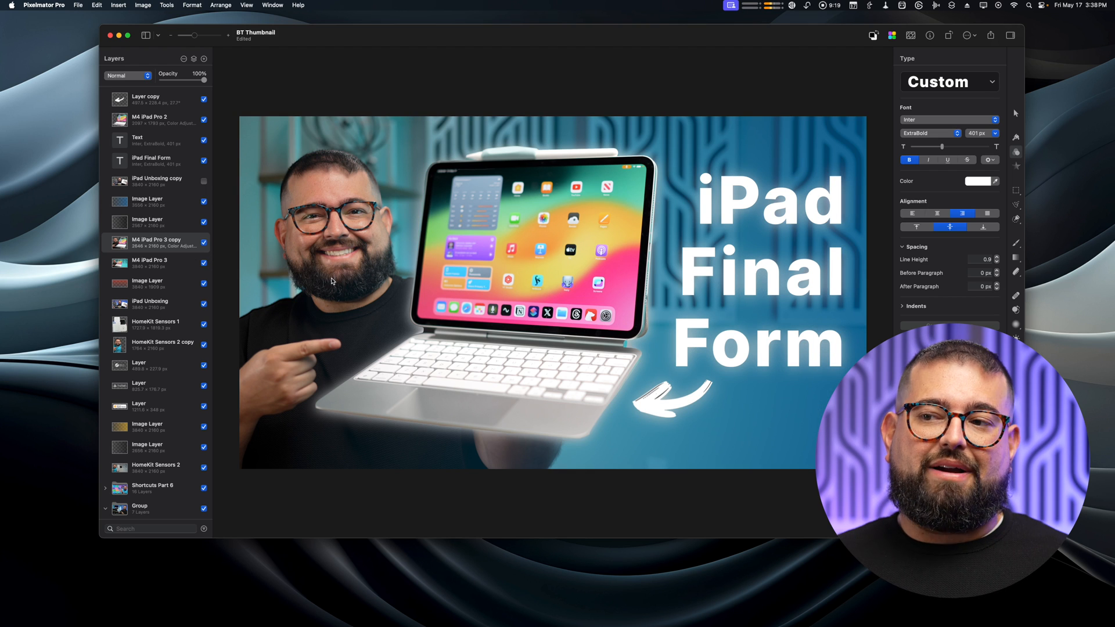
pyautogui.click(204, 118)
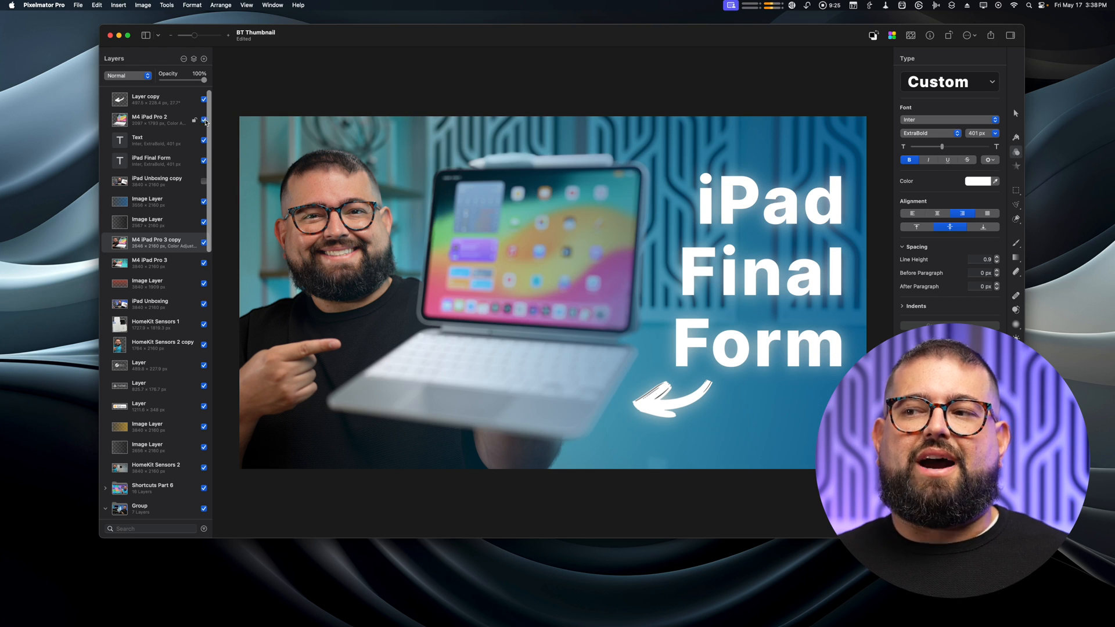